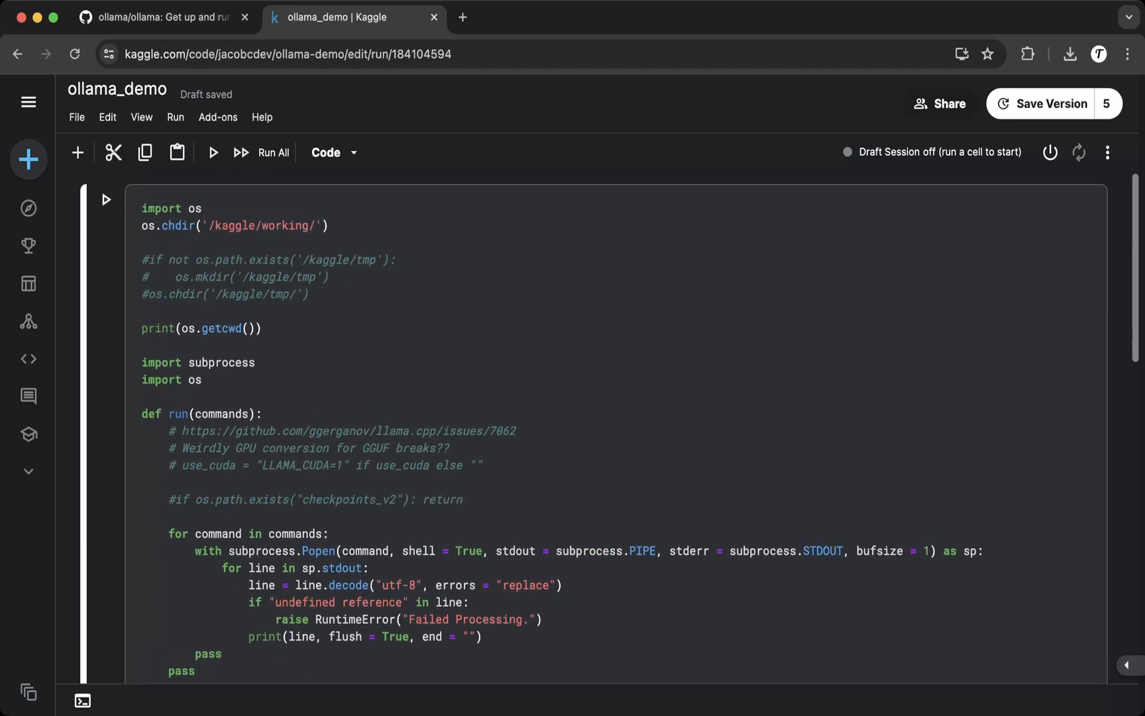
- Switch to the ollama/ollama GitHub tab and scroll the README to the Model library table
{"action": "left_click", "coordinate": [162, 18]}
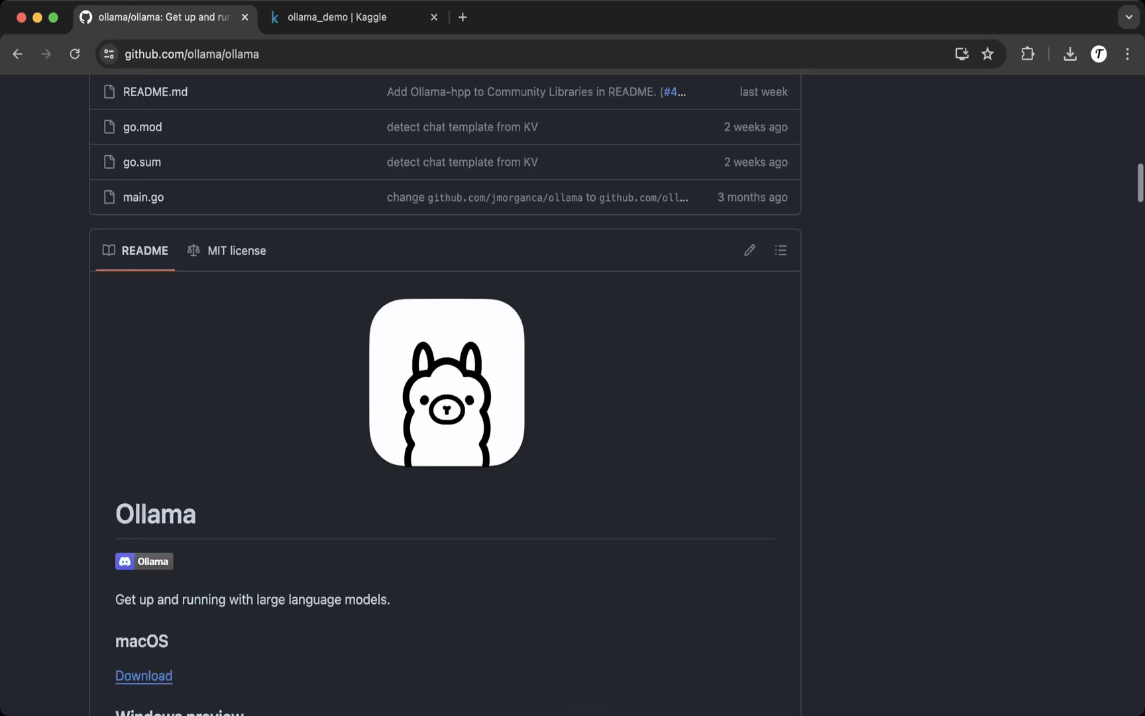
{"action": "scroll", "scroll_direction": "down", "scroll_amount": 3}
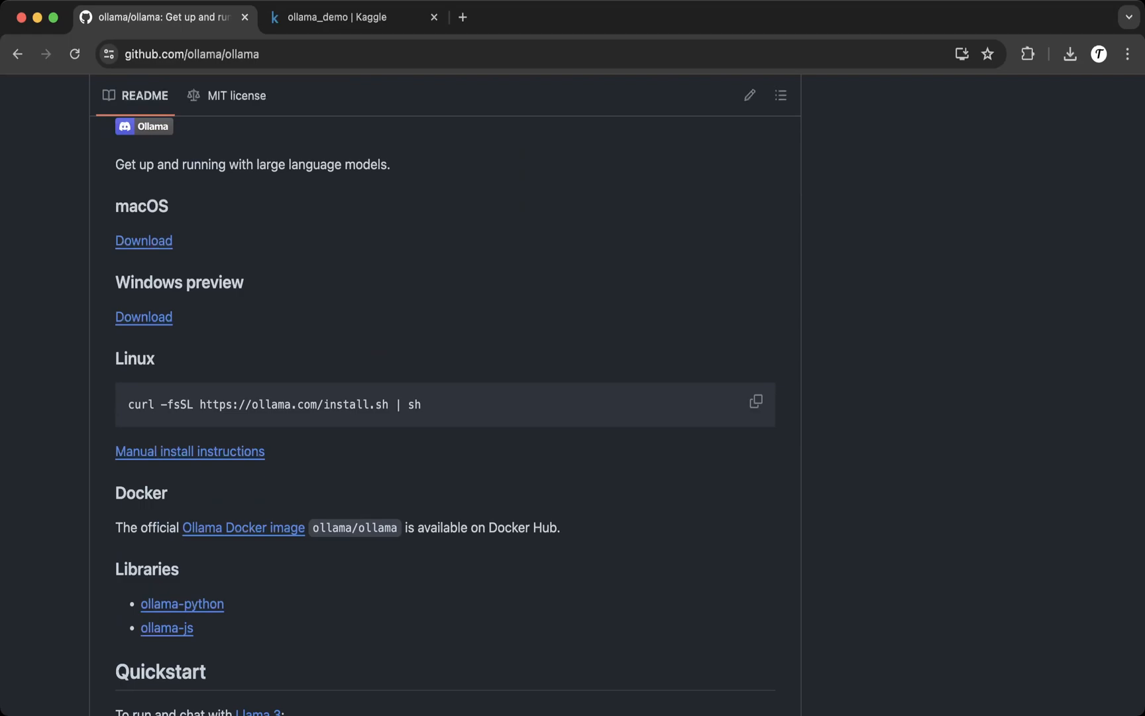
{"action": "scroll", "scroll_direction": "down", "scroll_amount": 3}
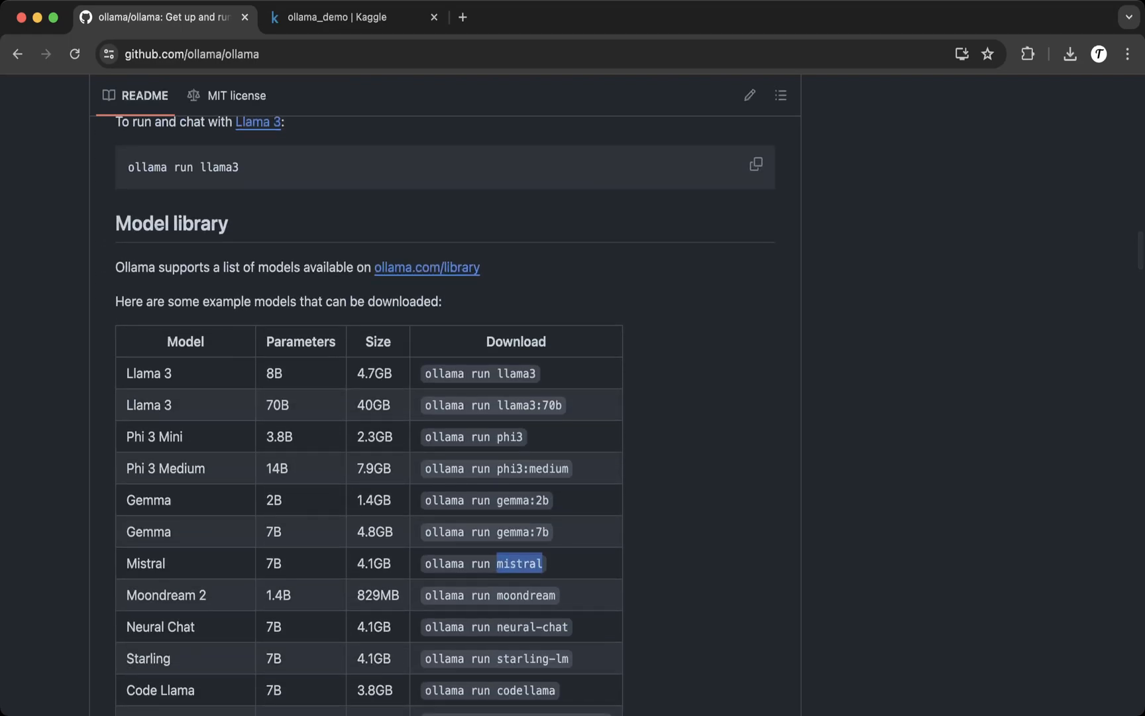
{"action": "scroll", "scroll_direction": "down", "scroll_amount": 3}
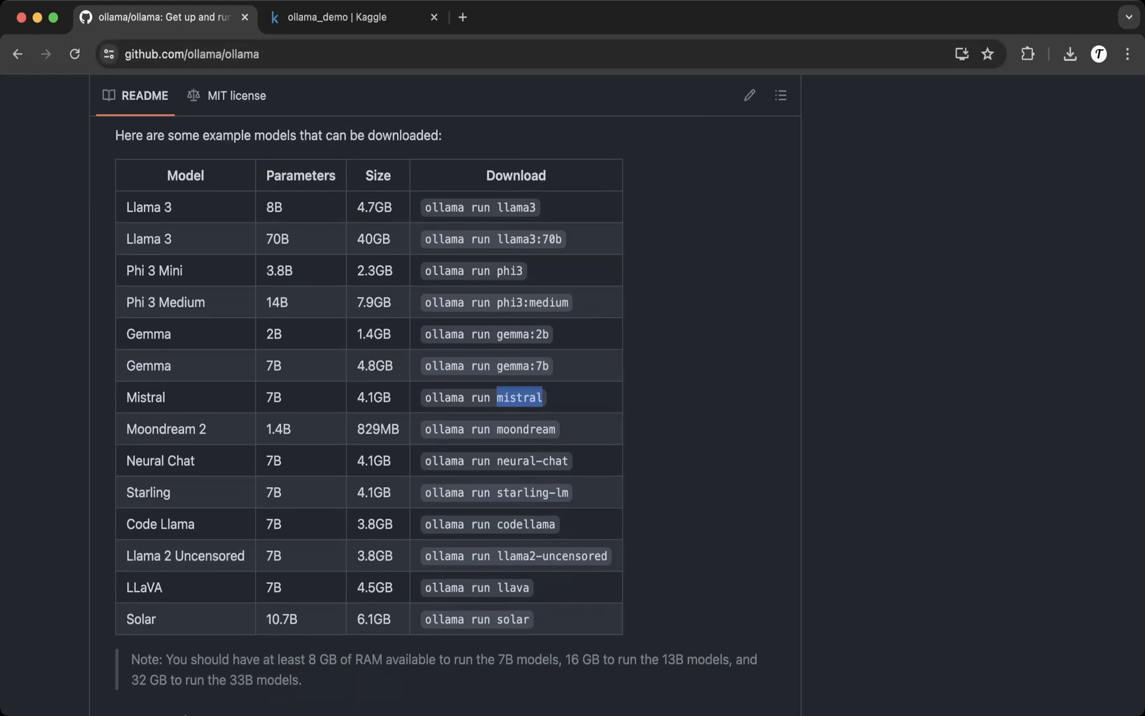
{"action": "scroll", "scroll_direction": "down", "scroll_amount": 3}
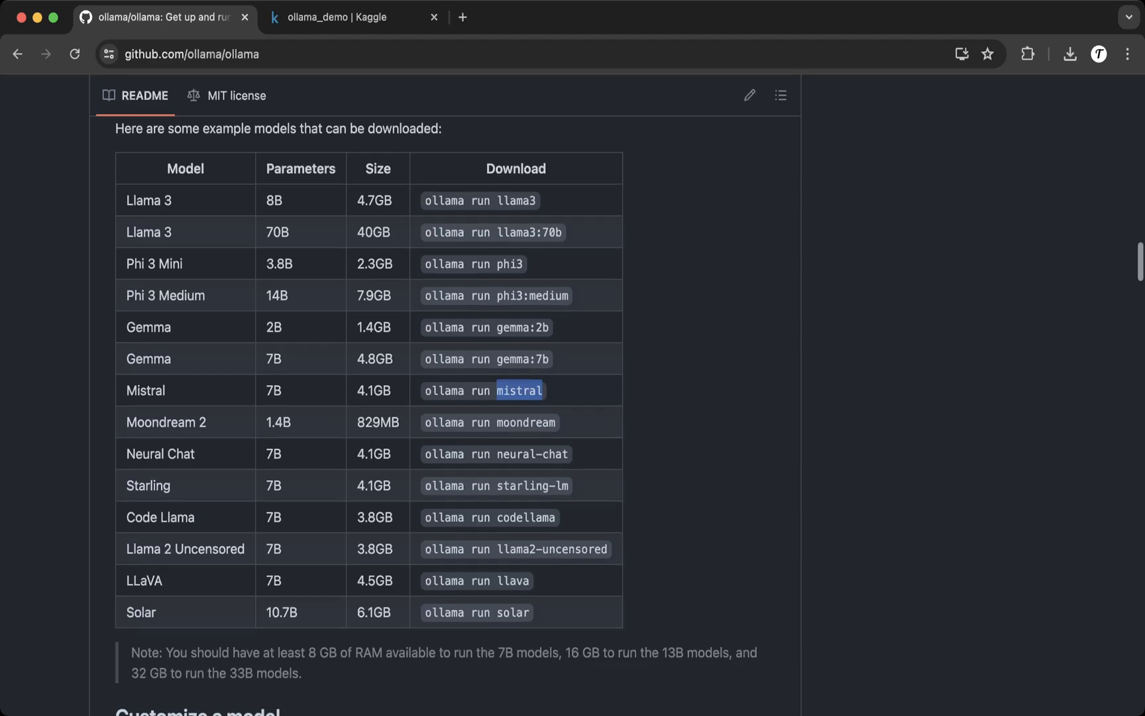
{"action": "scroll", "scroll_direction": "down", "scroll_amount": 3}
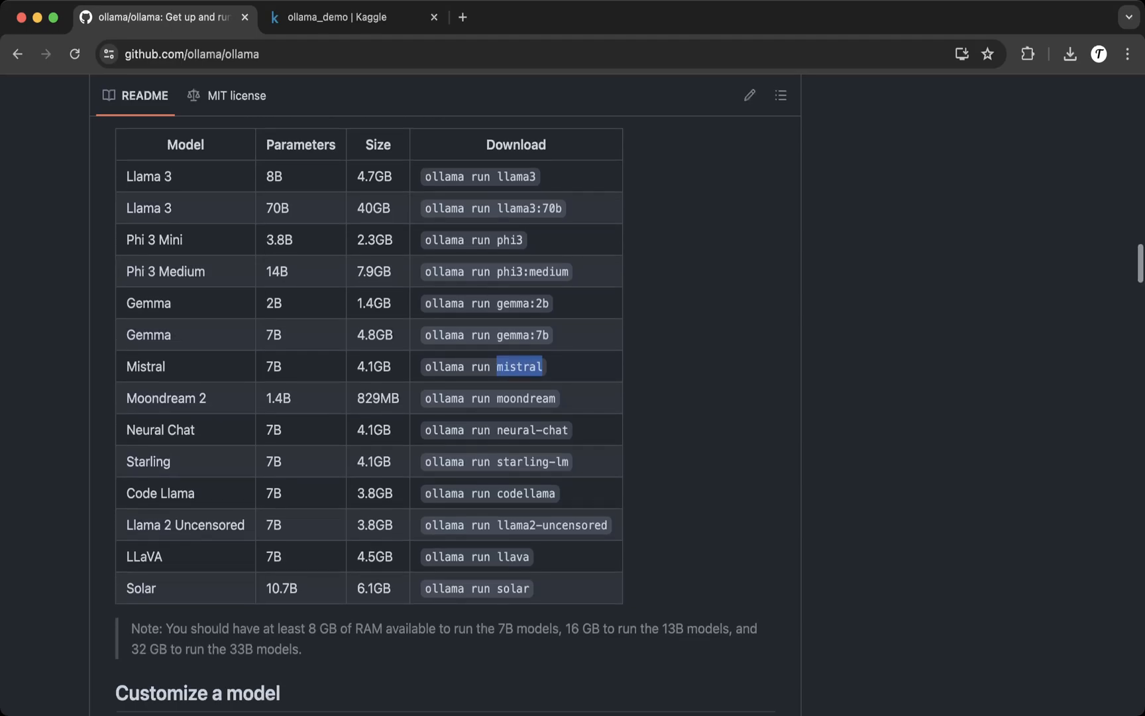
{"action": "scroll", "scroll_direction": "down", "scroll_amount": 3}
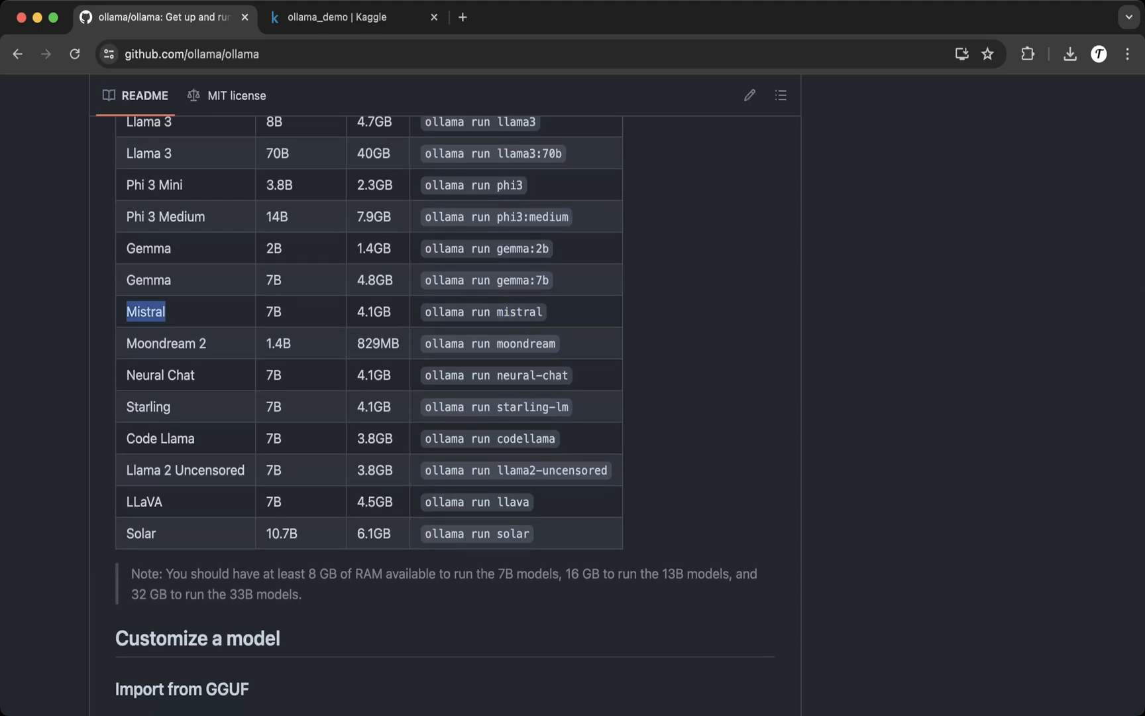
{"action": "scroll", "scroll_direction": "down", "scroll_amount": 3}
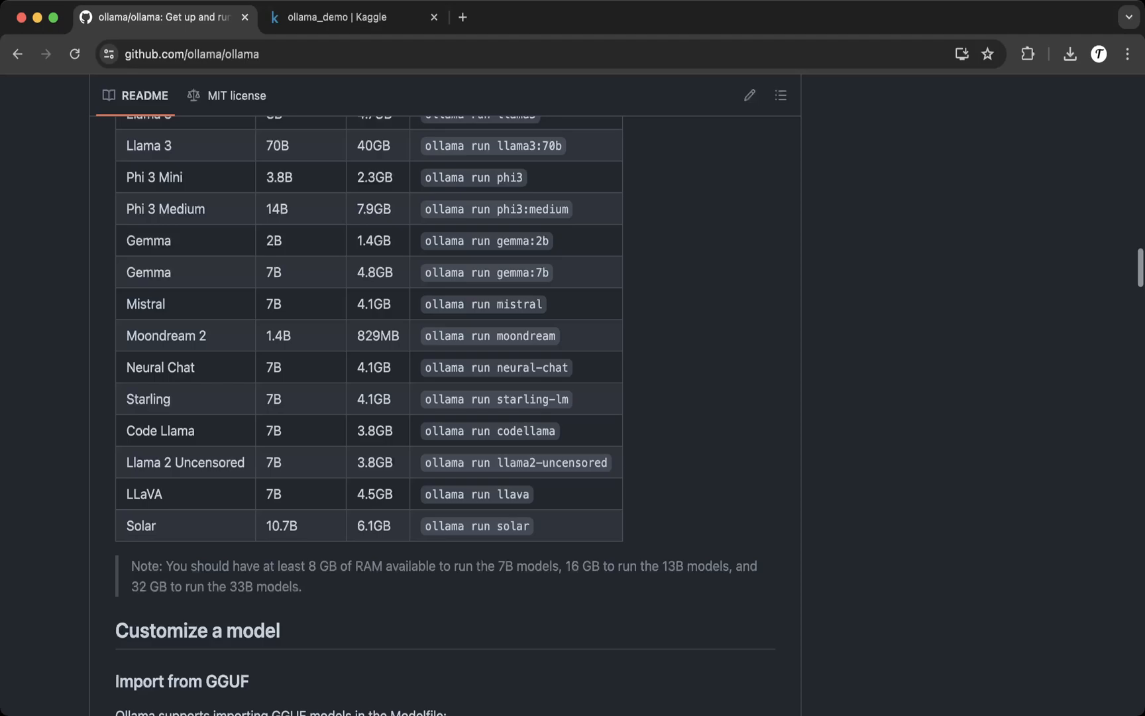
{"action": "scroll", "scroll_direction": "up", "scroll_amount": 3}
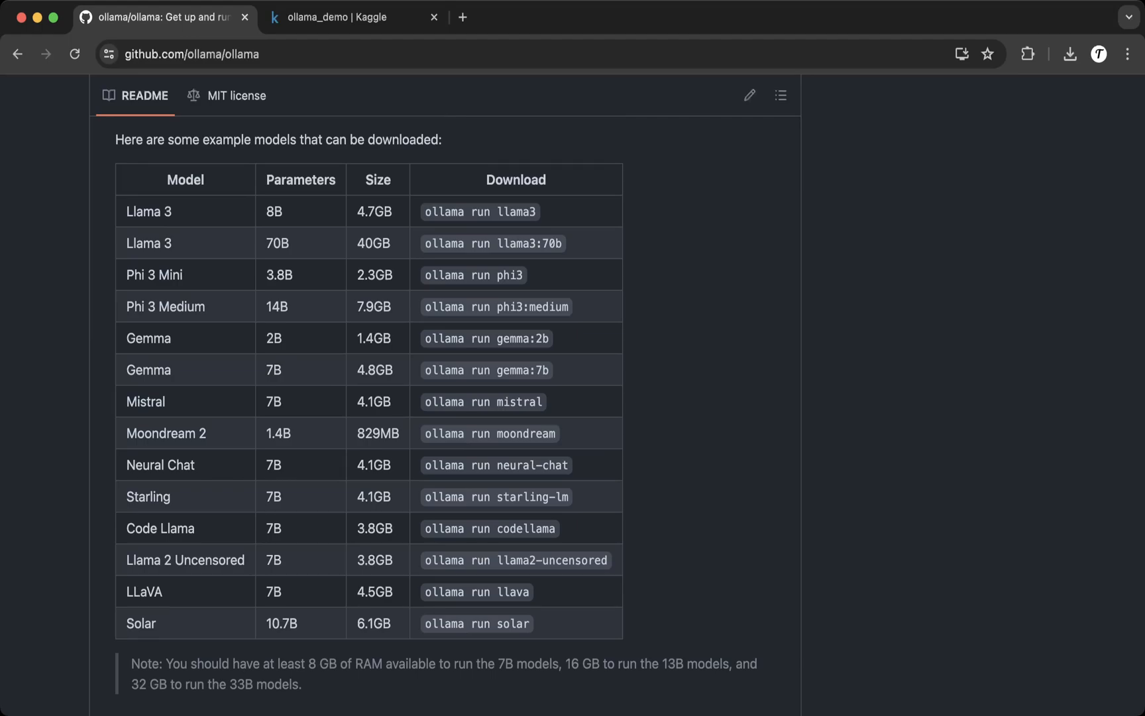
- Switch back to the ollama_demo Kaggle tab showing the os/subprocess run-helper cell
{"action": "left_click", "coordinate": [352, 18]}
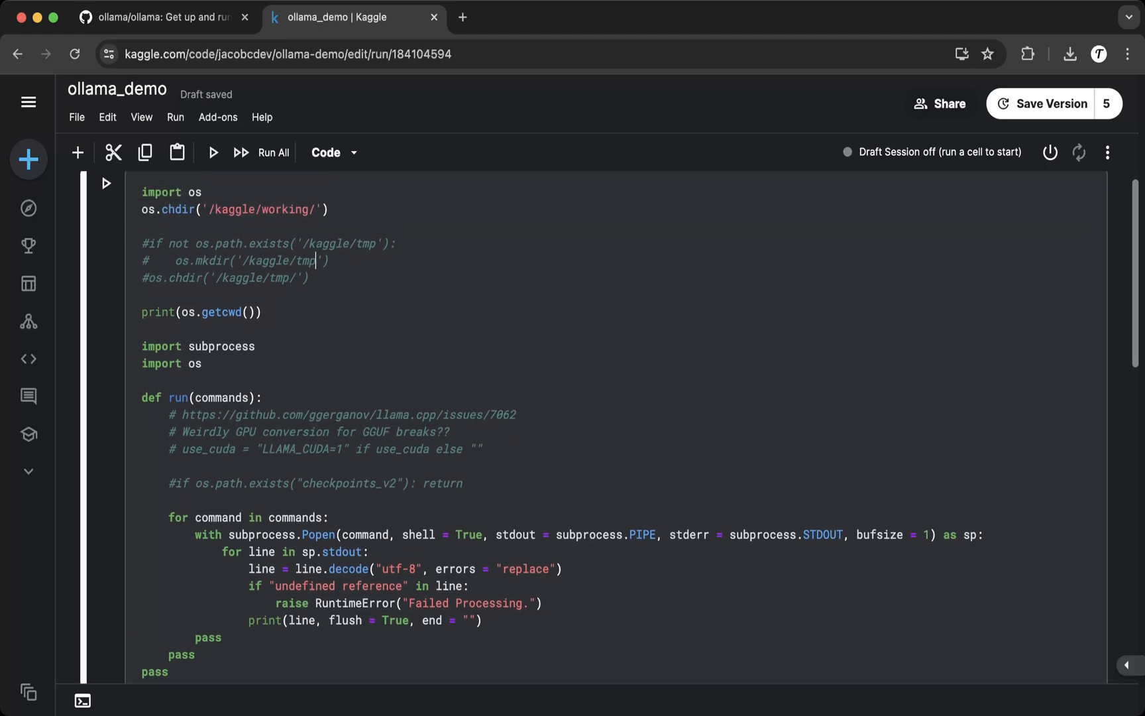
{"action": "scroll", "scroll_direction": "down", "scroll_amount": 3}
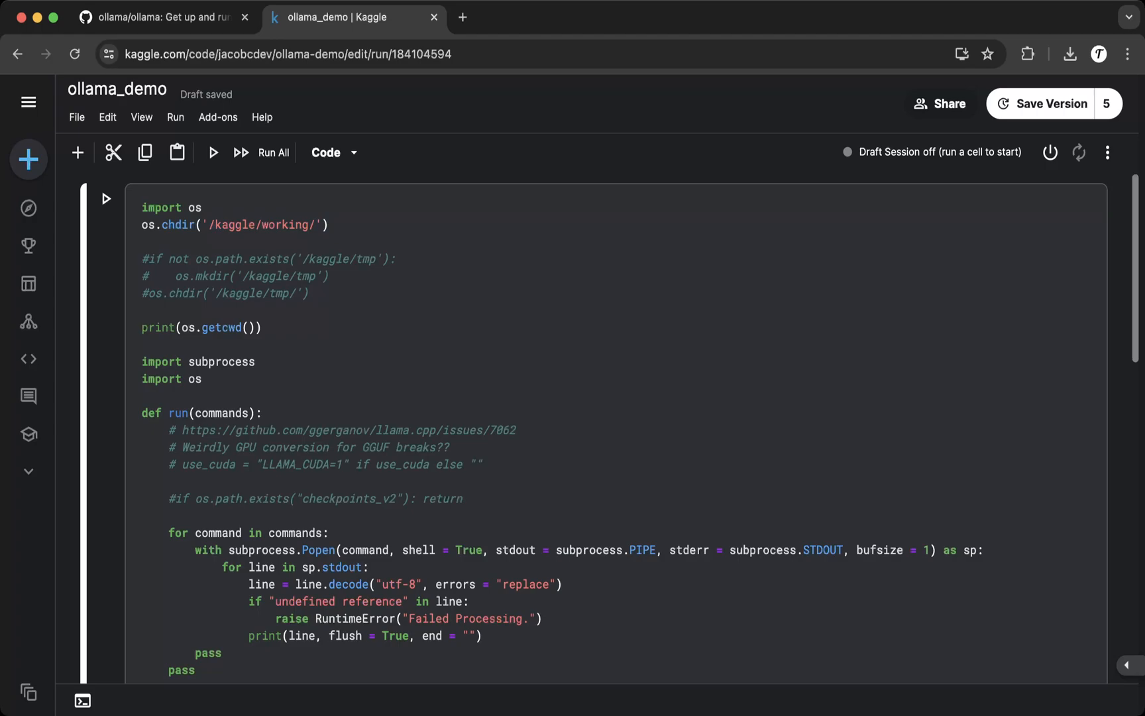
{"action": "left_click", "coordinate": [269, 258]}
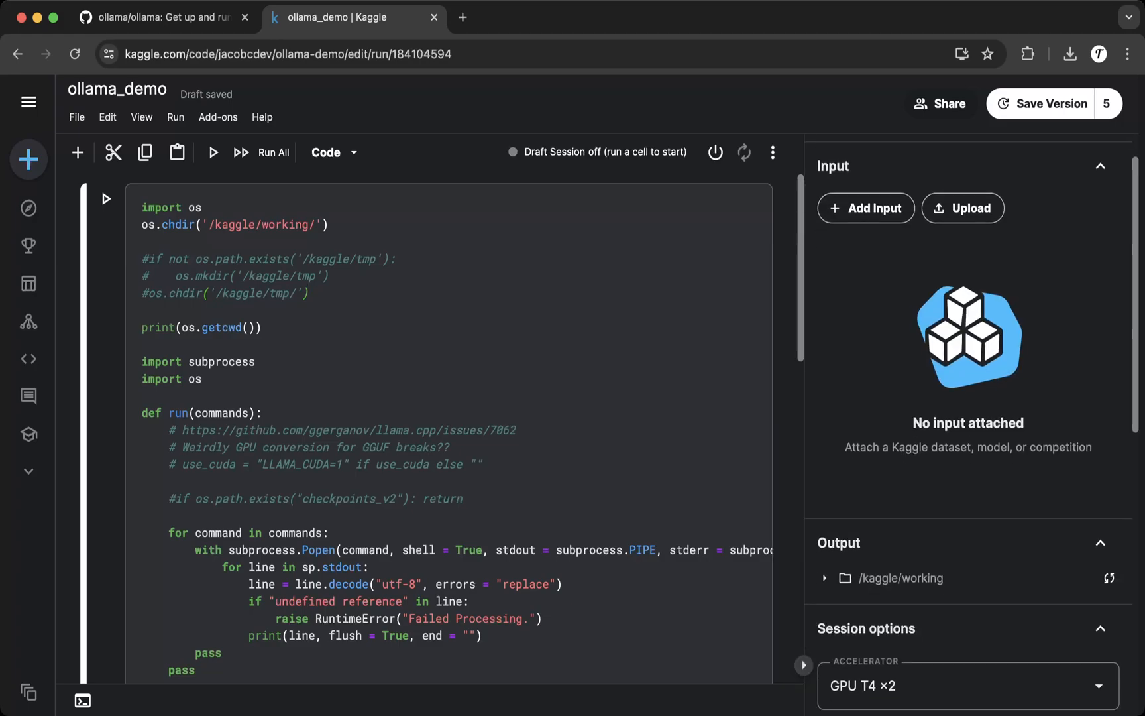
{"action": "scroll", "scroll_direction": "down", "scroll_amount": 3}
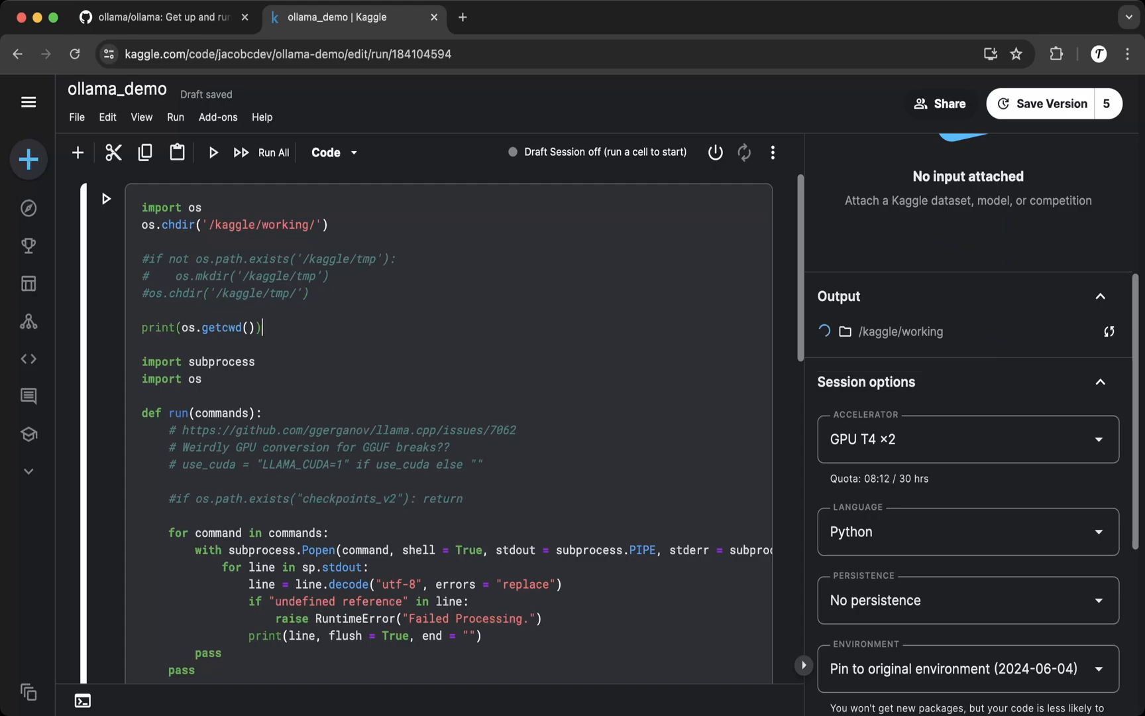
{"action": "scroll", "scroll_direction": "down", "scroll_amount": 3}
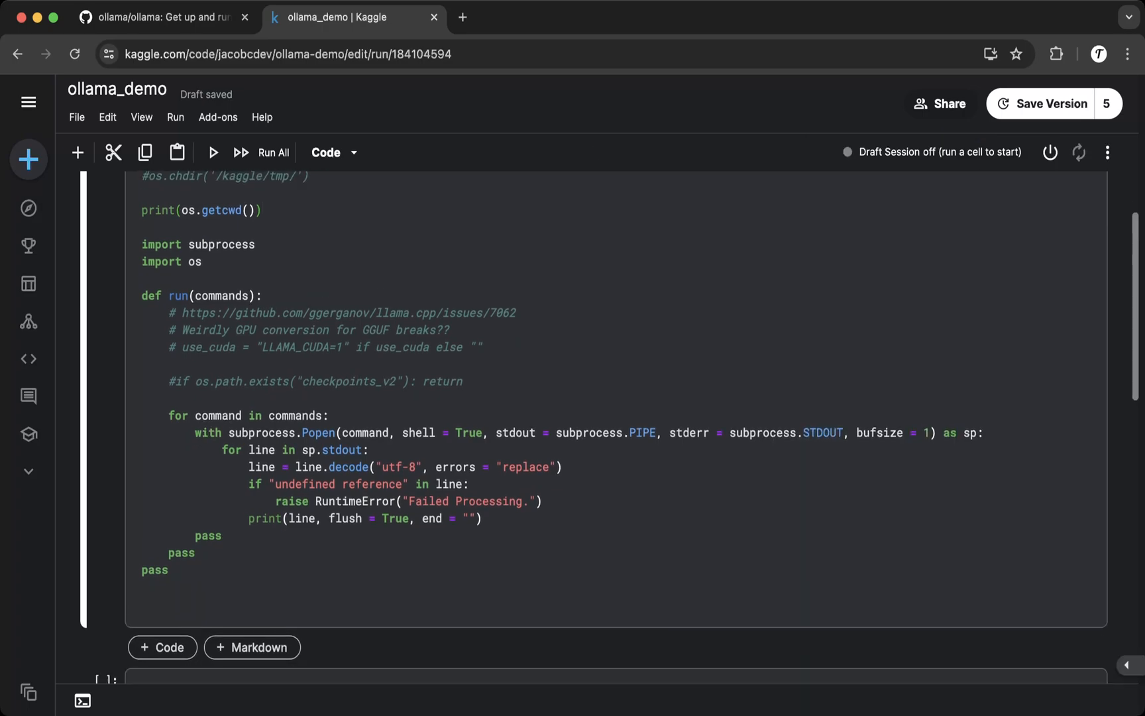
{"action": "scroll", "scroll_direction": "down", "scroll_amount": 3}
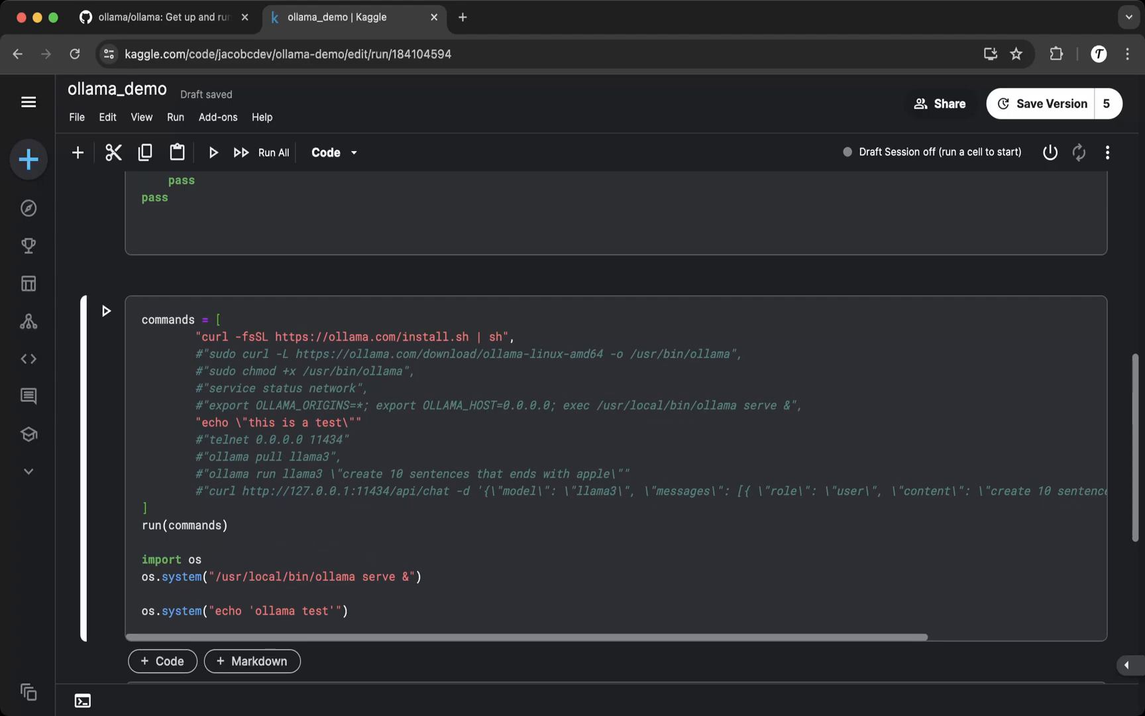
{"action": "triple_click", "coordinate": [354, 336]}
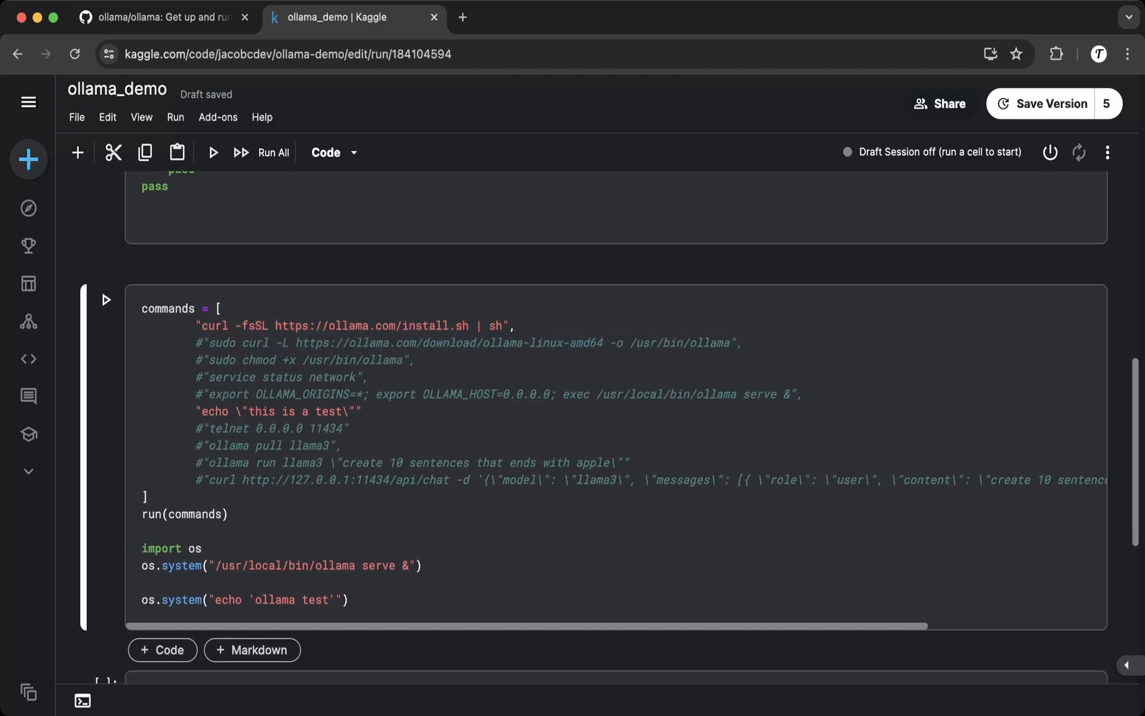
{"action": "scroll", "scroll_direction": "down", "scroll_amount": 3}
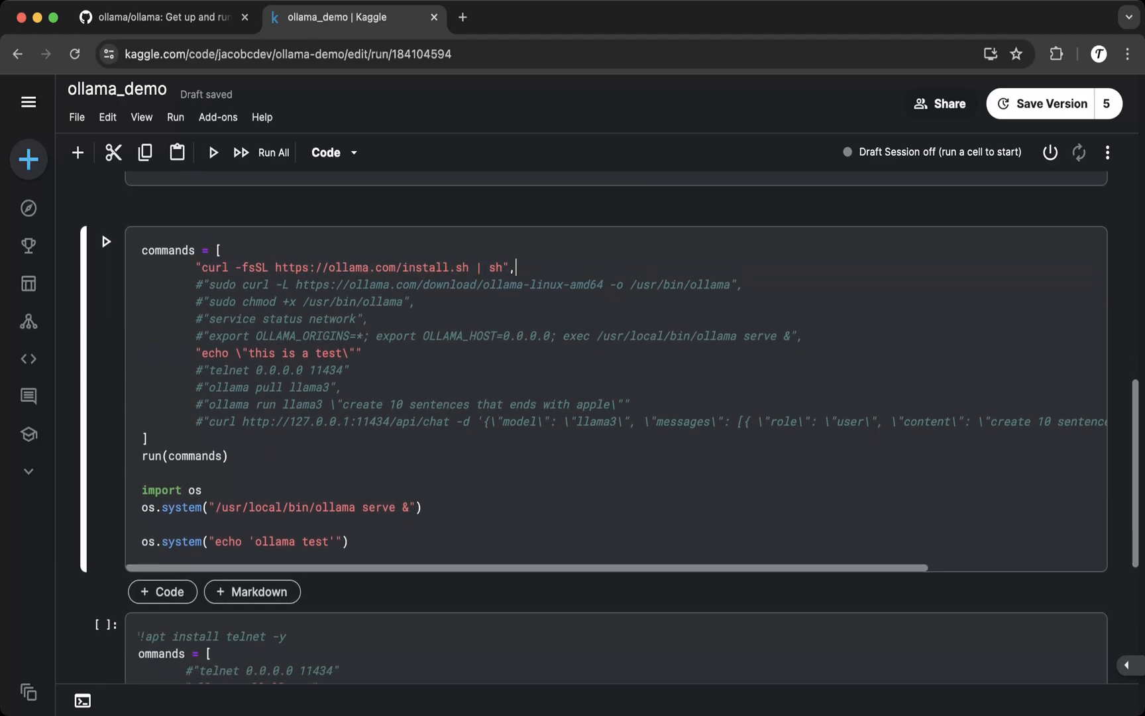
{"action": "scroll", "scroll_direction": "down", "scroll_amount": 3}
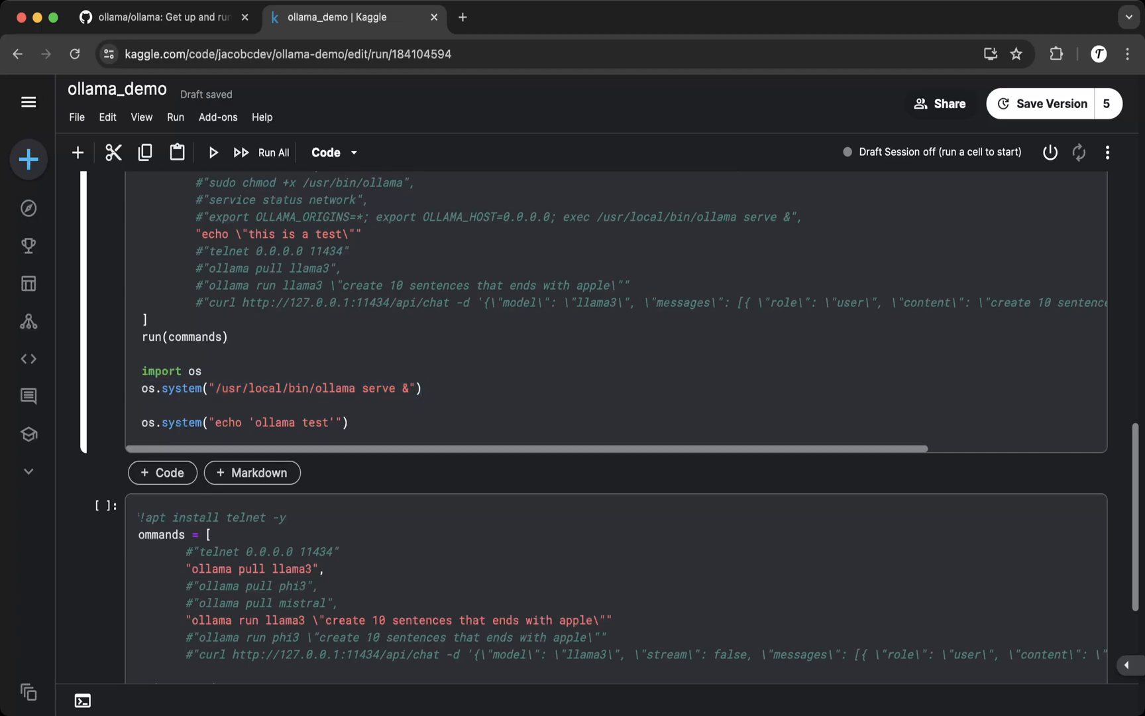
{"action": "left_click", "coordinate": [203, 371]}
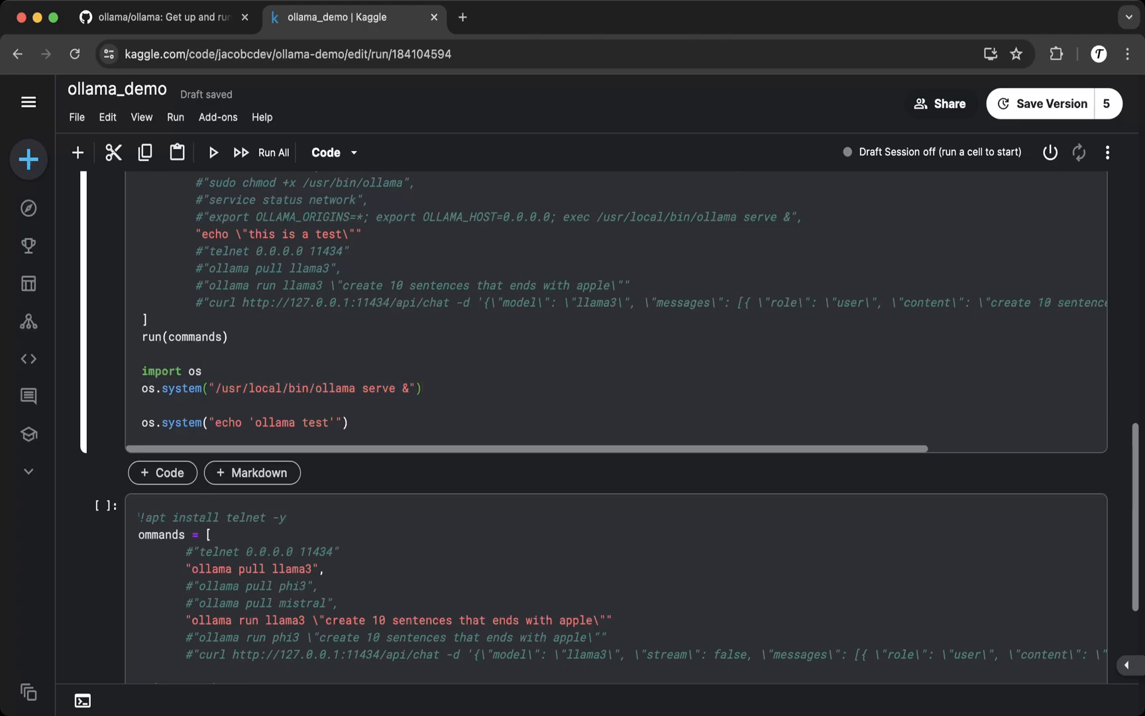
{"action": "double_click", "coordinate": [355, 388]}
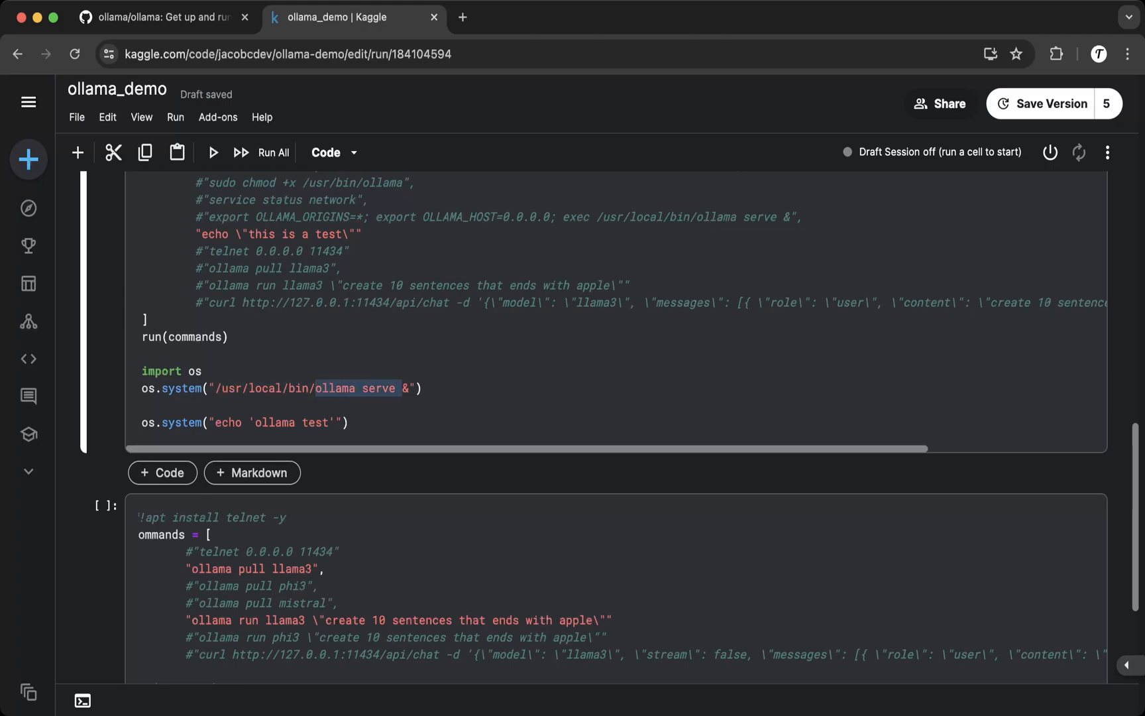
{"action": "scroll", "scroll_direction": "down", "scroll_amount": 3}
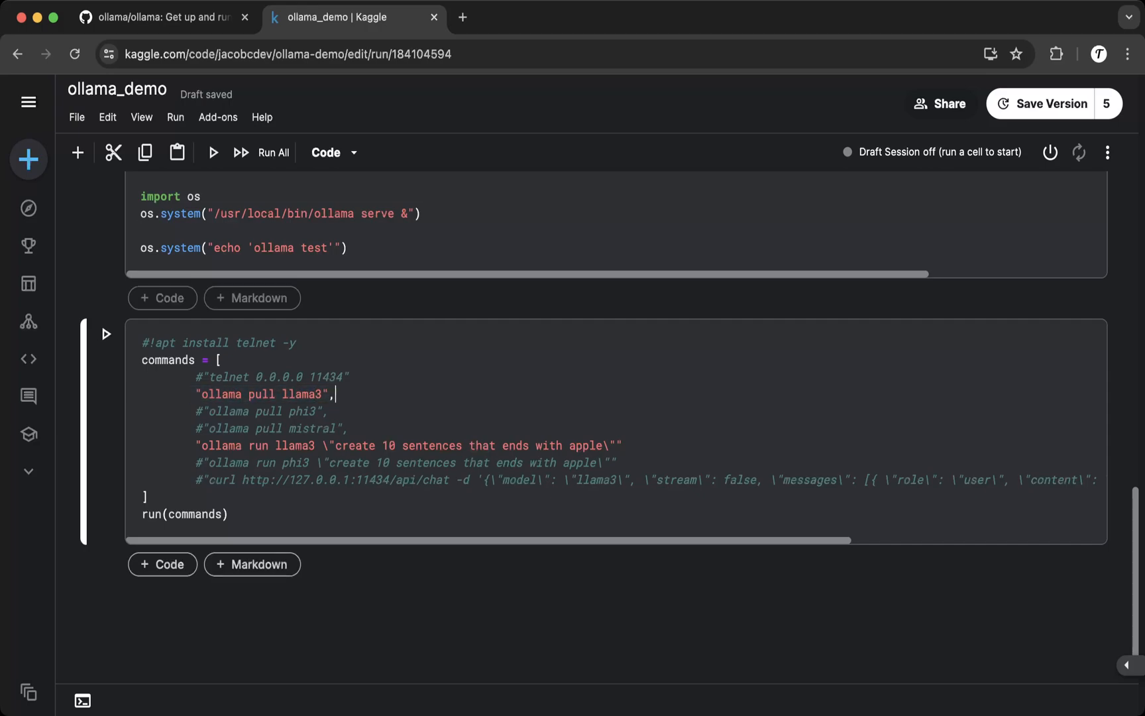
{"action": "left_click", "coordinate": [162, 18]}
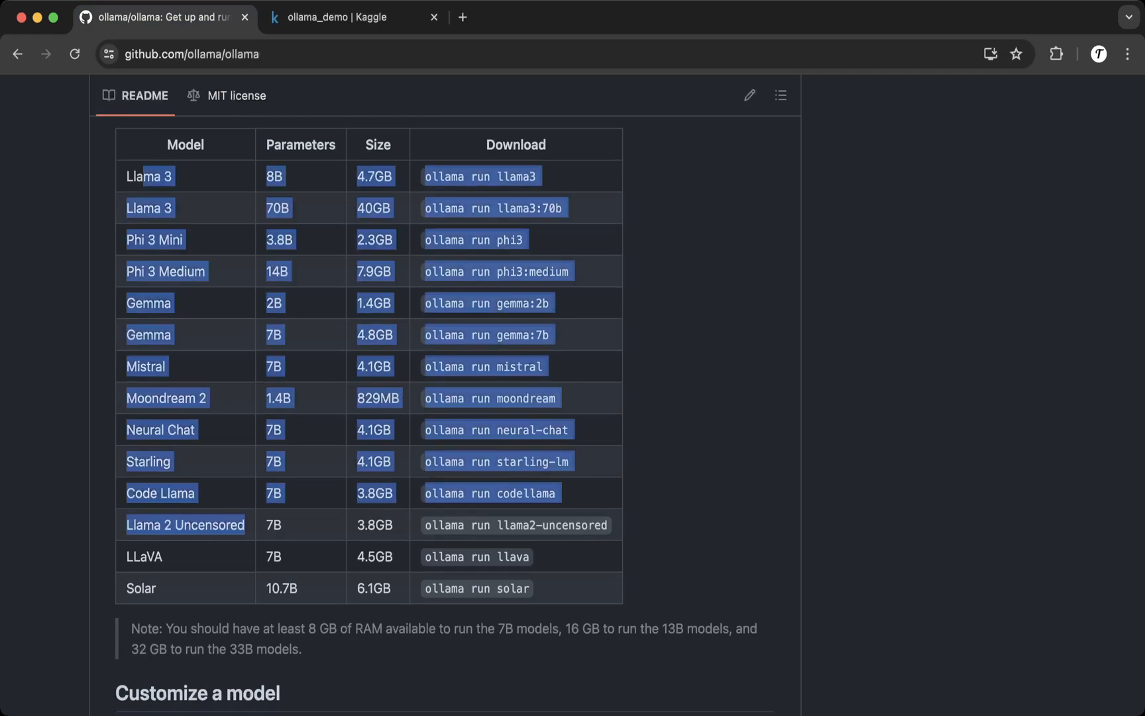
{"action": "left_click", "coordinate": [354, 17]}
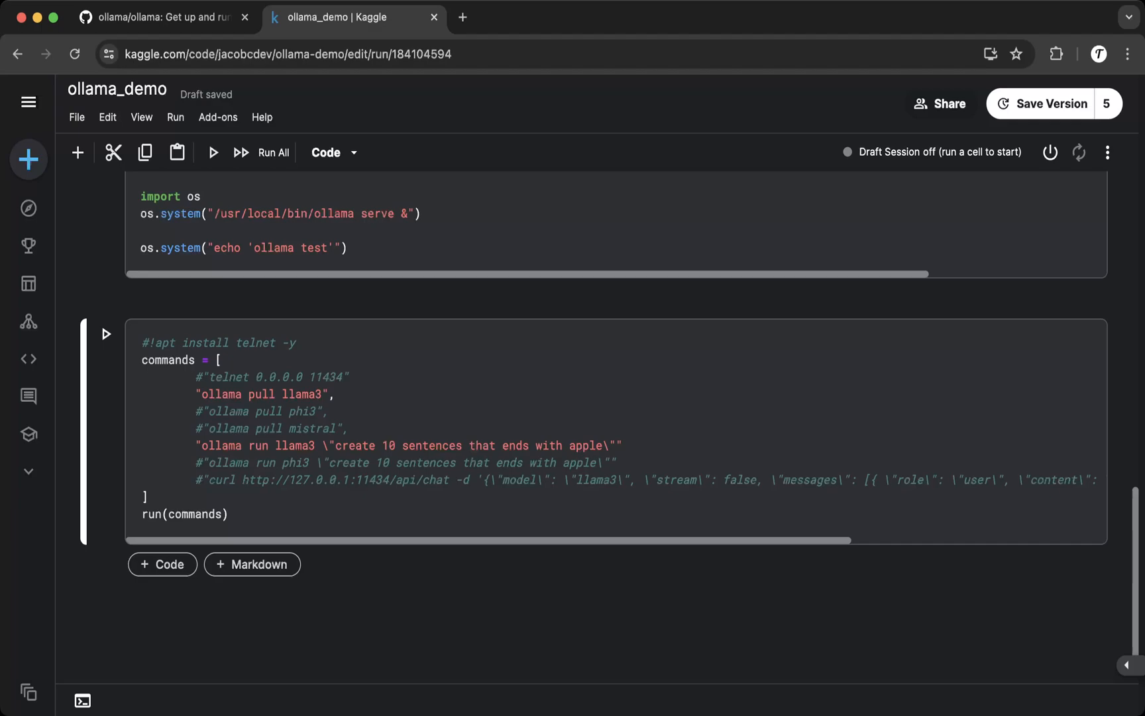
{"action": "left_click", "coordinate": [164, 17]}
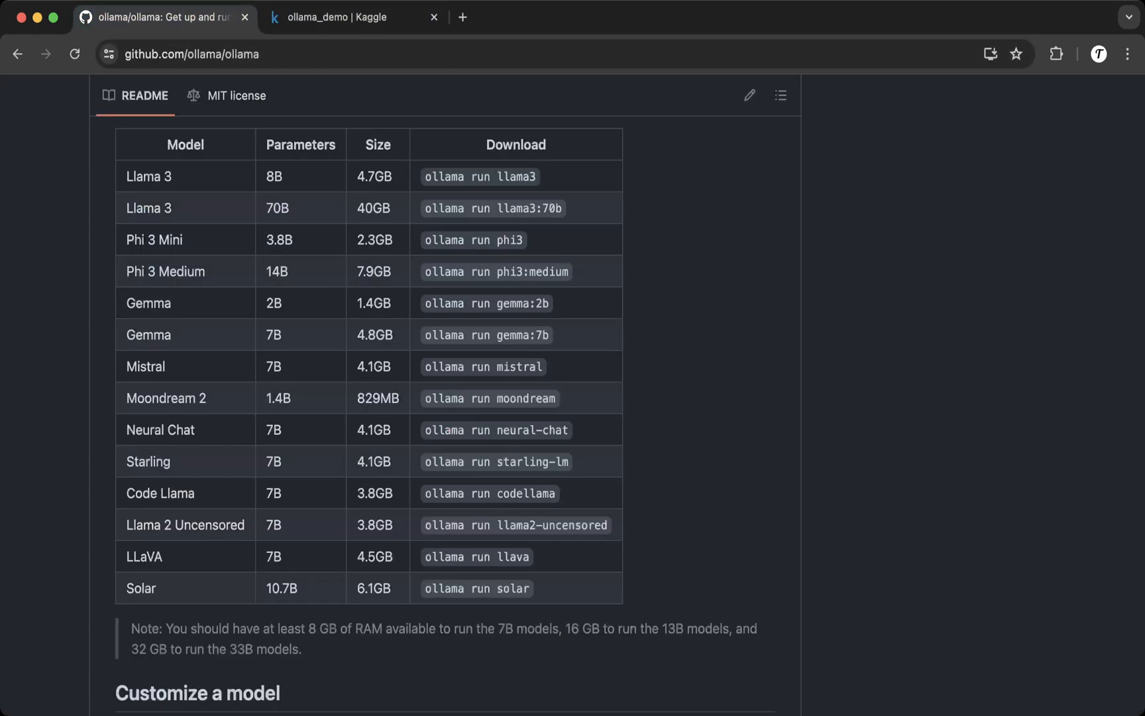
{"action": "left_click", "coordinate": [350, 17]}
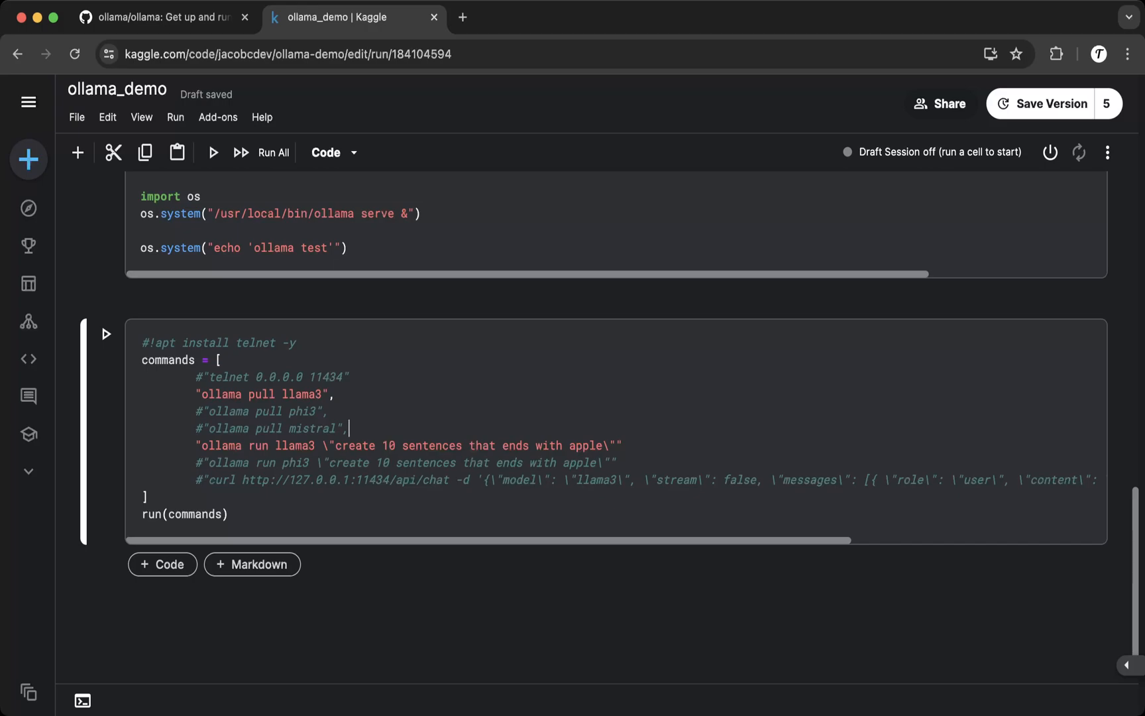
{"action": "left_click", "coordinate": [163, 17]}
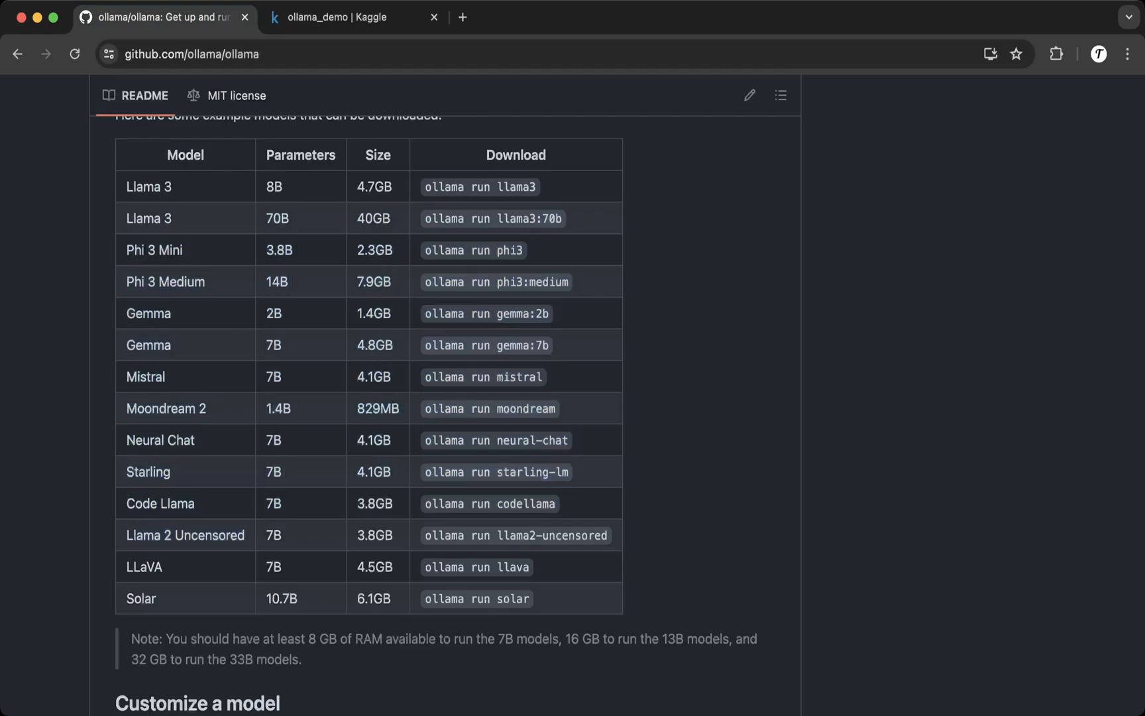
{"action": "left_click", "coordinate": [343, 17]}
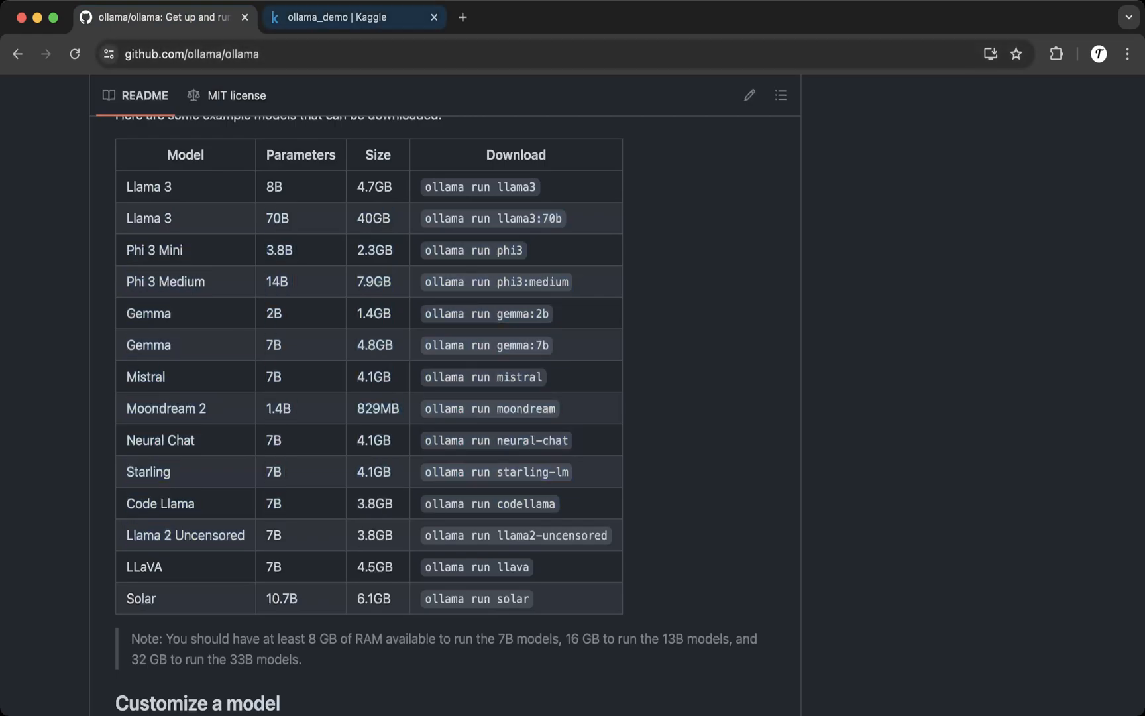
{"action": "left_click", "coordinate": [353, 17]}
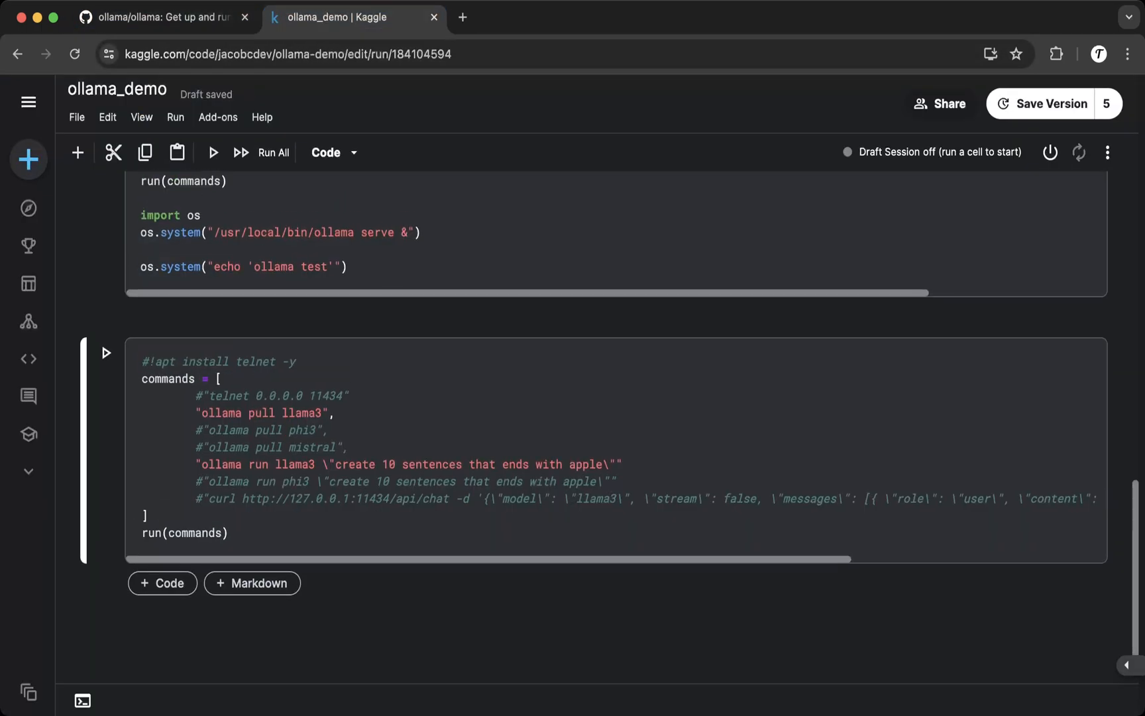
- Check the session options confirm the accelerator is set to GPU T4 ×2
{"action": "left_click", "coordinate": [1106, 153]}
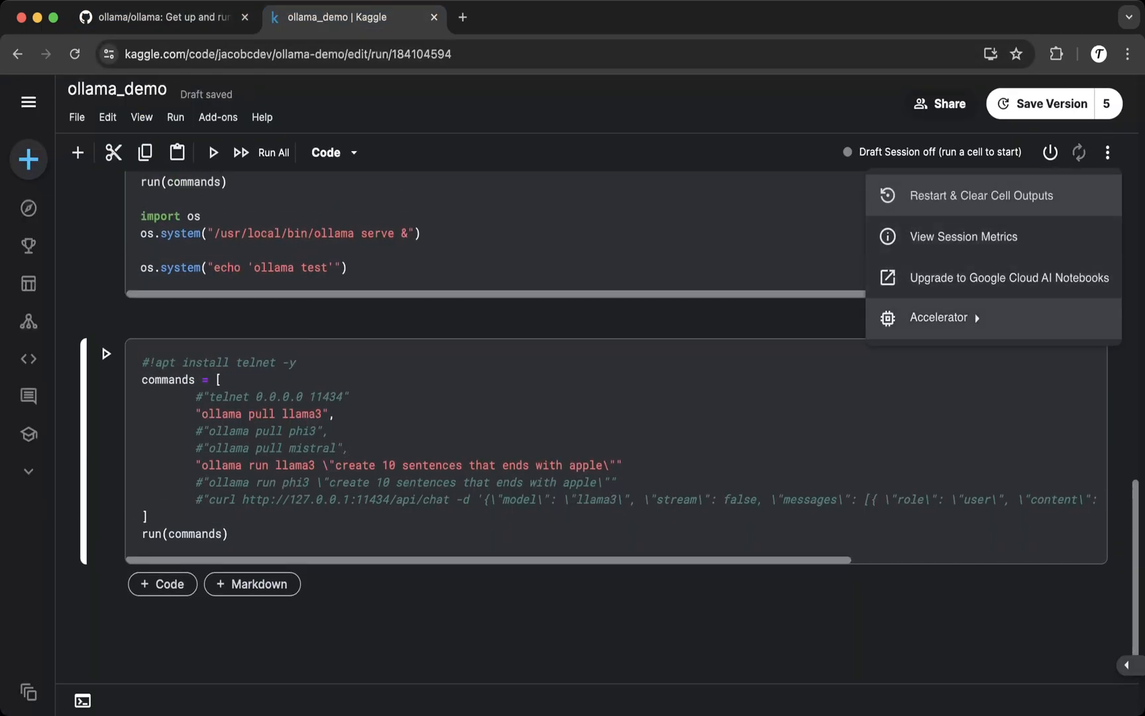
{"action": "left_click", "coordinate": [939, 317]}
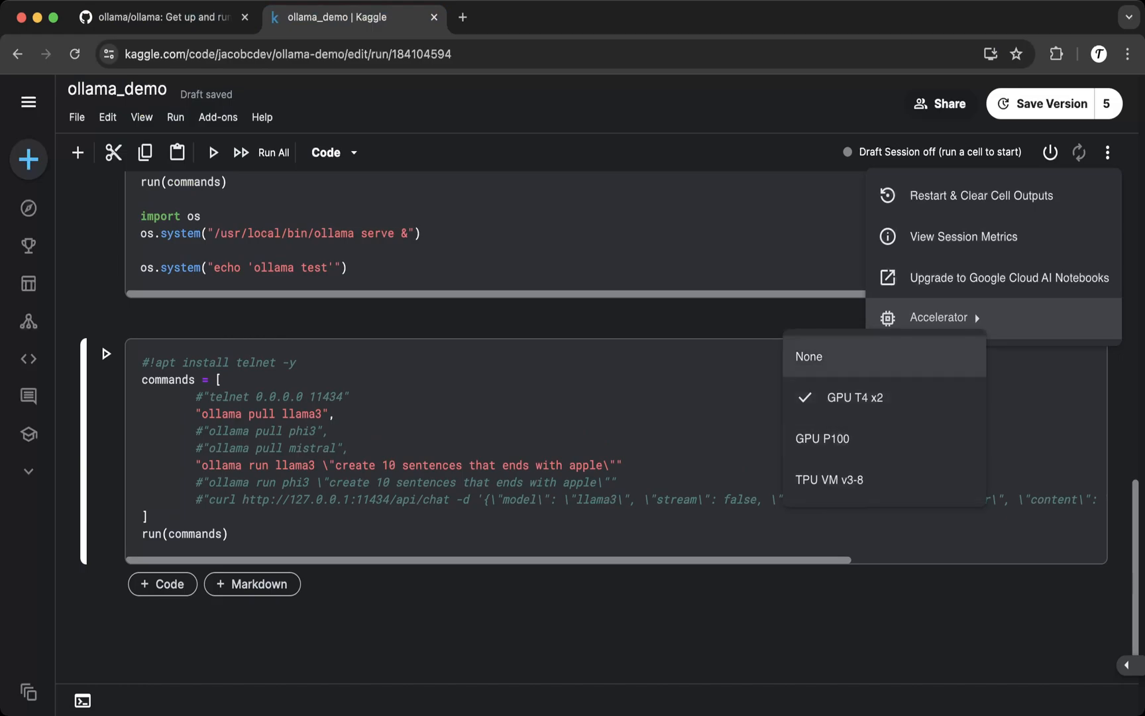
{"action": "left_click", "coordinate": [1107, 152]}
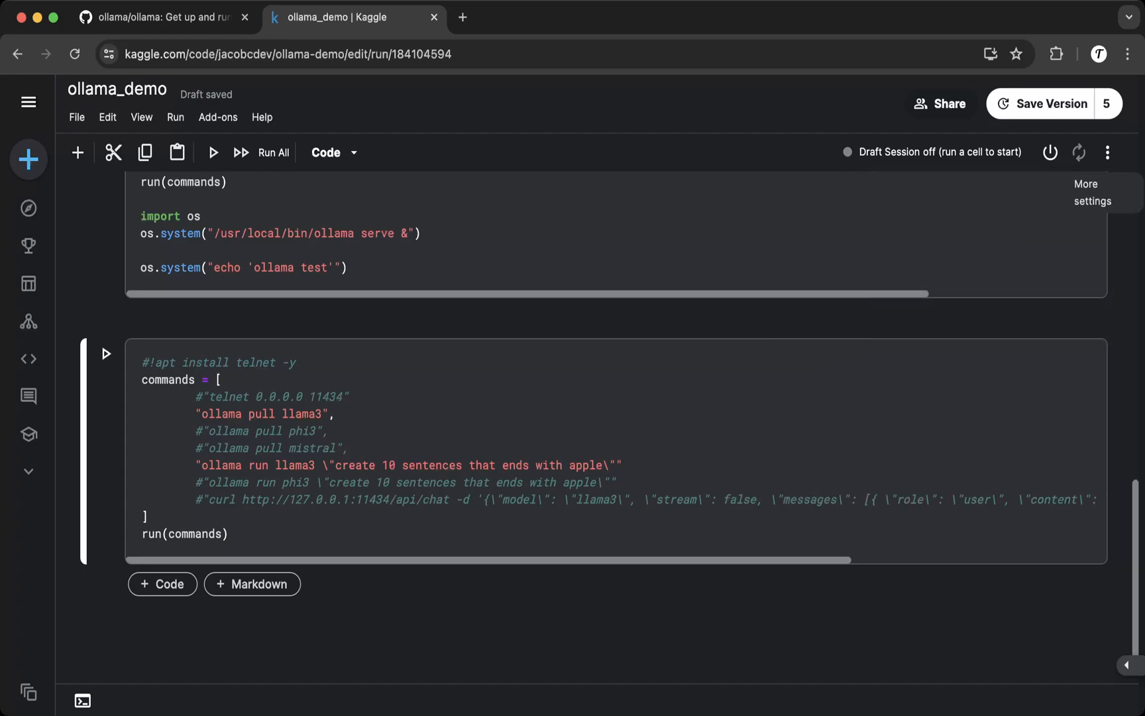
{"action": "scroll", "scroll_direction": "down", "scroll_amount": 3}
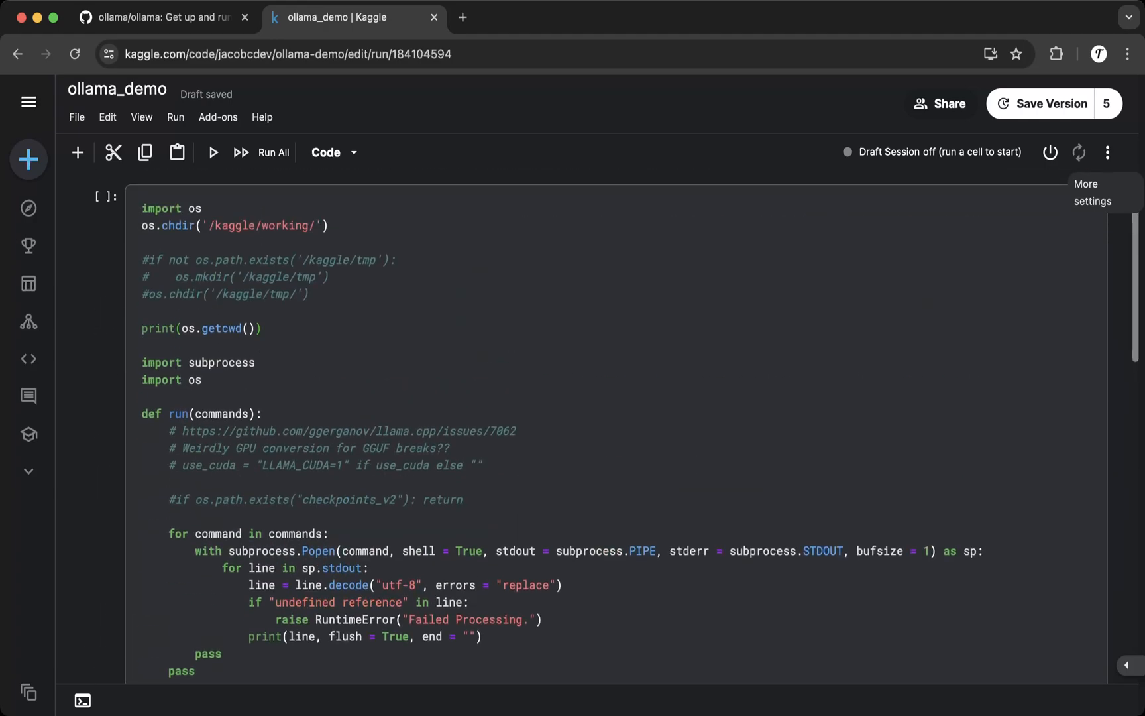
- Run the run-helper setup cell so the draft session kernel boots up
{"action": "left_click", "coordinate": [212, 152]}
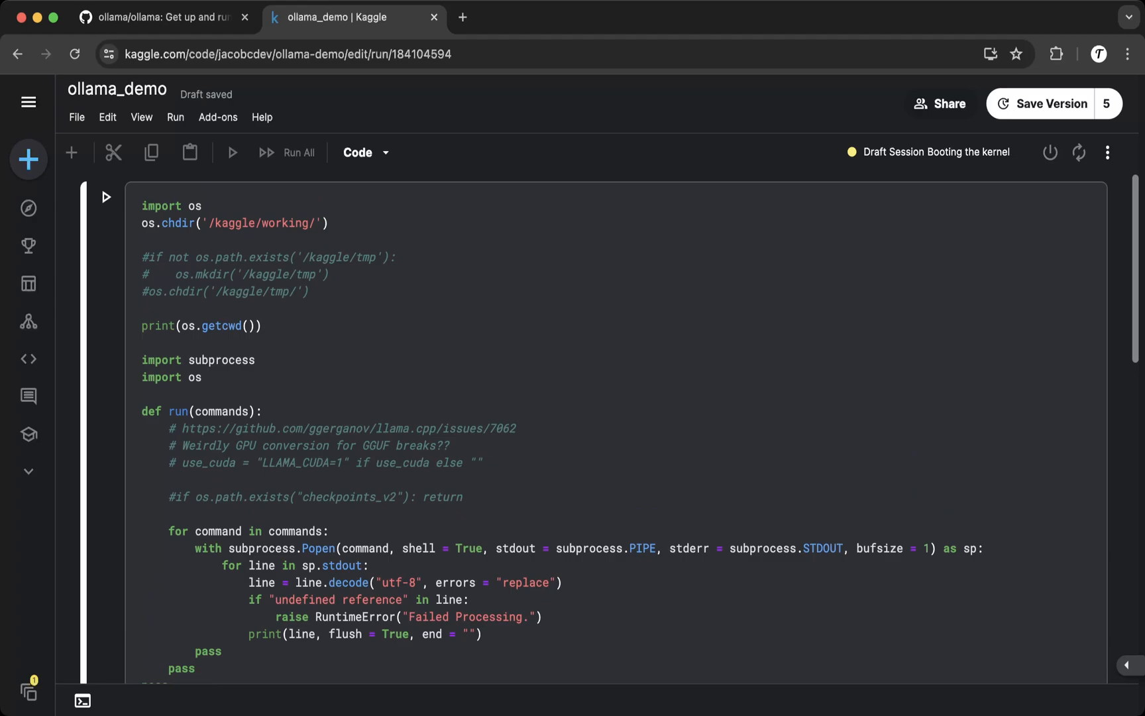
{"action": "left_click", "coordinate": [143, 342]}
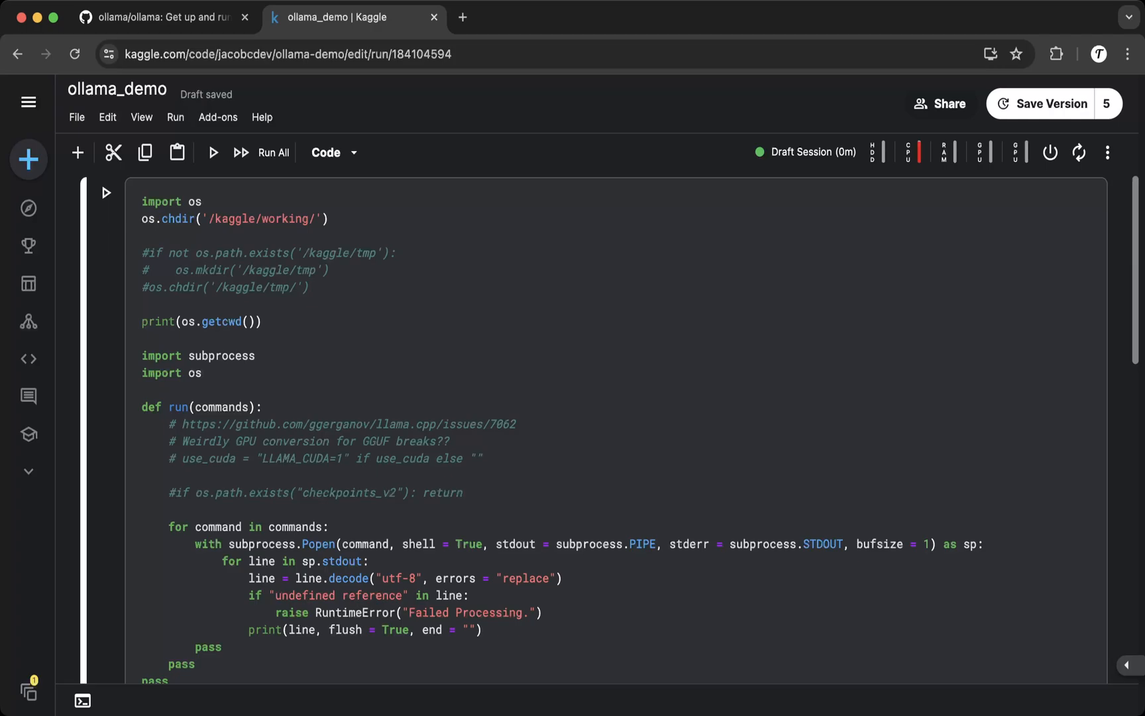
{"action": "left_click", "coordinate": [1107, 152]}
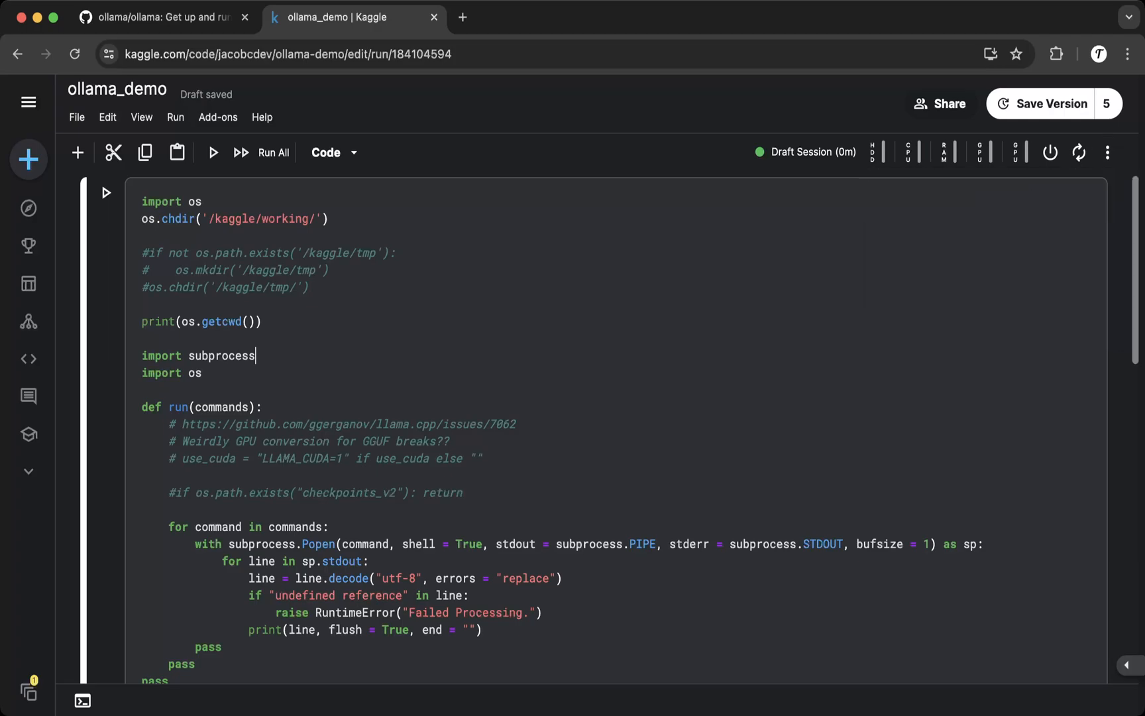
- Run the cell with the curl install script and 'ollama serve', watching both Tesla T4 GPUs appear in the log
{"action": "scroll", "scroll_direction": "down", "scroll_amount": 3}
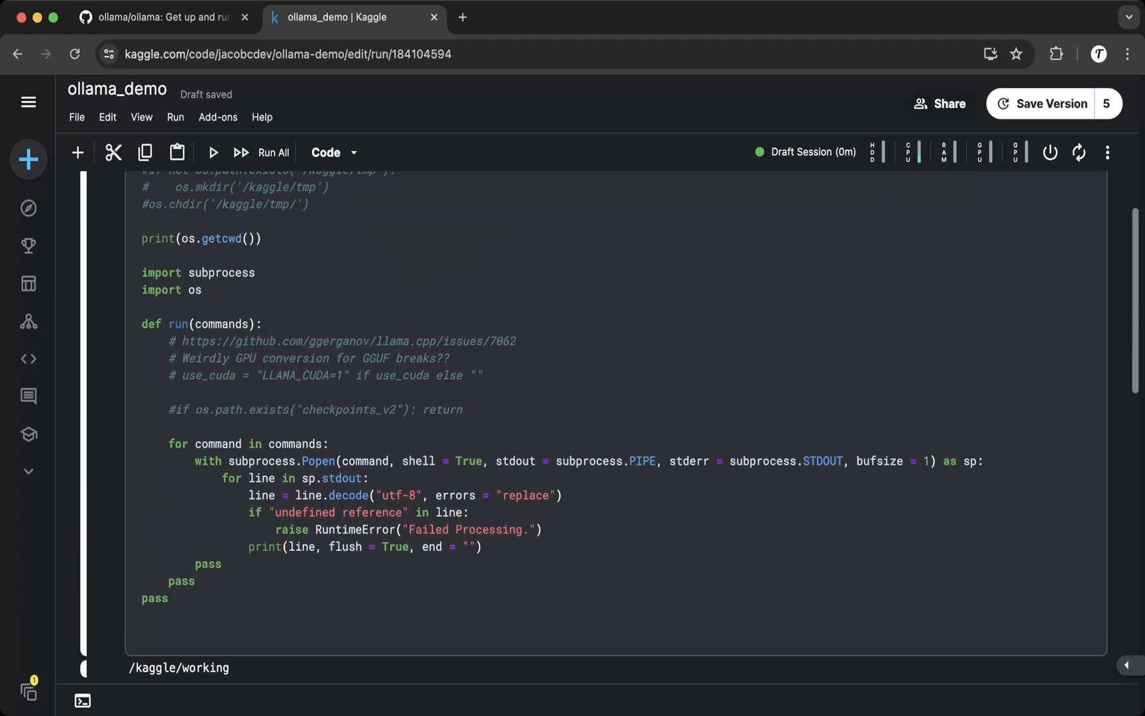
{"action": "scroll", "scroll_direction": "down", "scroll_amount": 3}
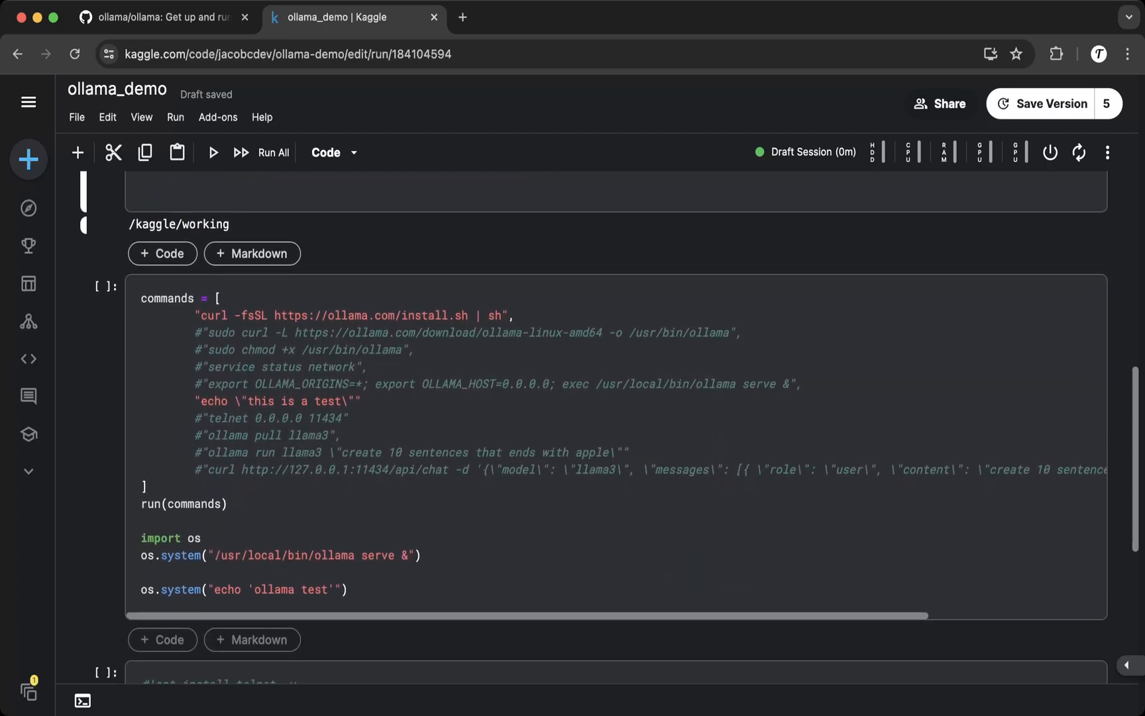
{"action": "left_click", "coordinate": [212, 152]}
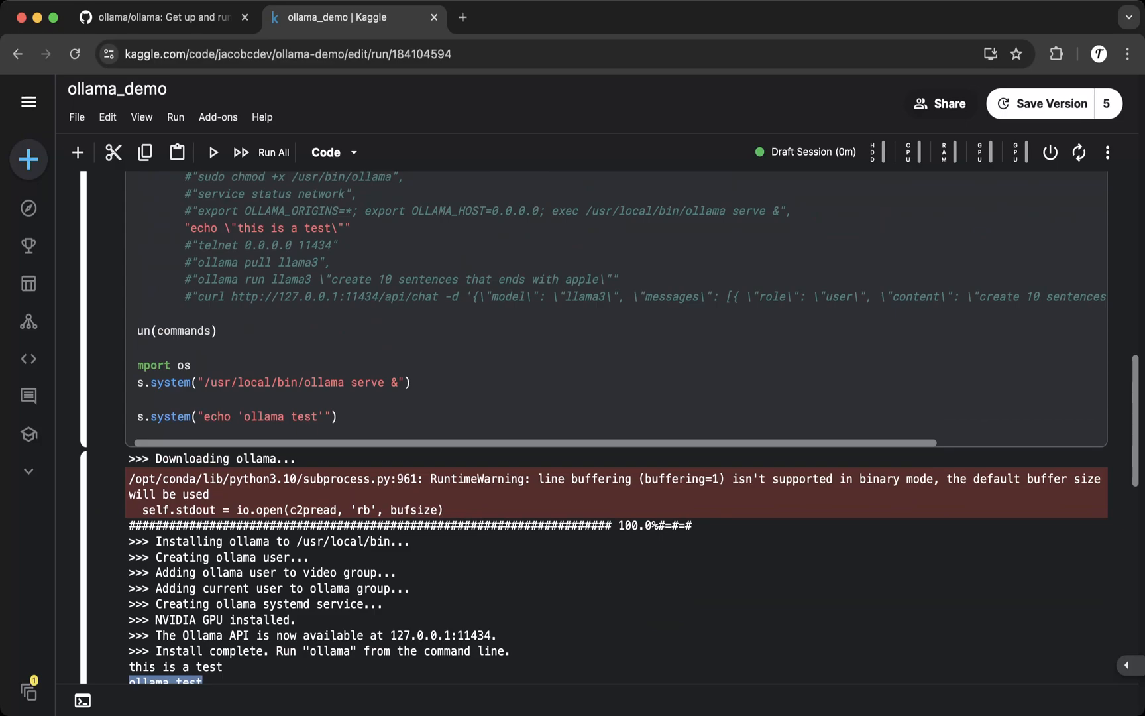
{"action": "scroll", "scroll_direction": "down", "scroll_amount": 3}
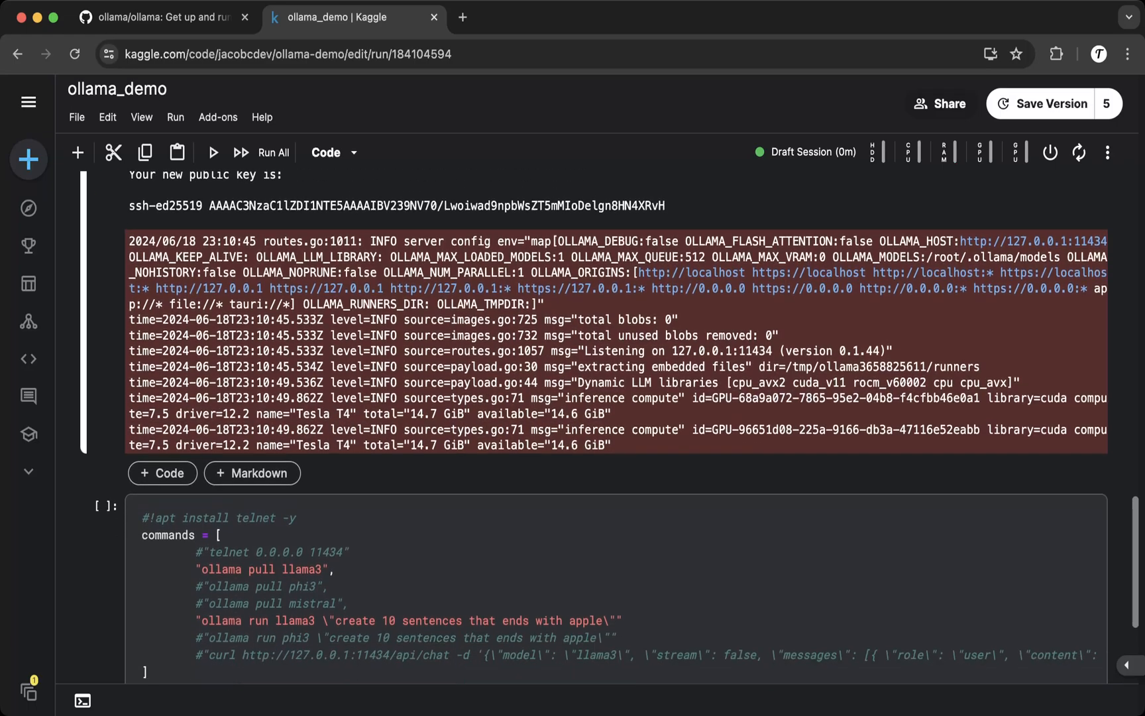
{"action": "scroll", "scroll_direction": "down", "scroll_amount": 3}
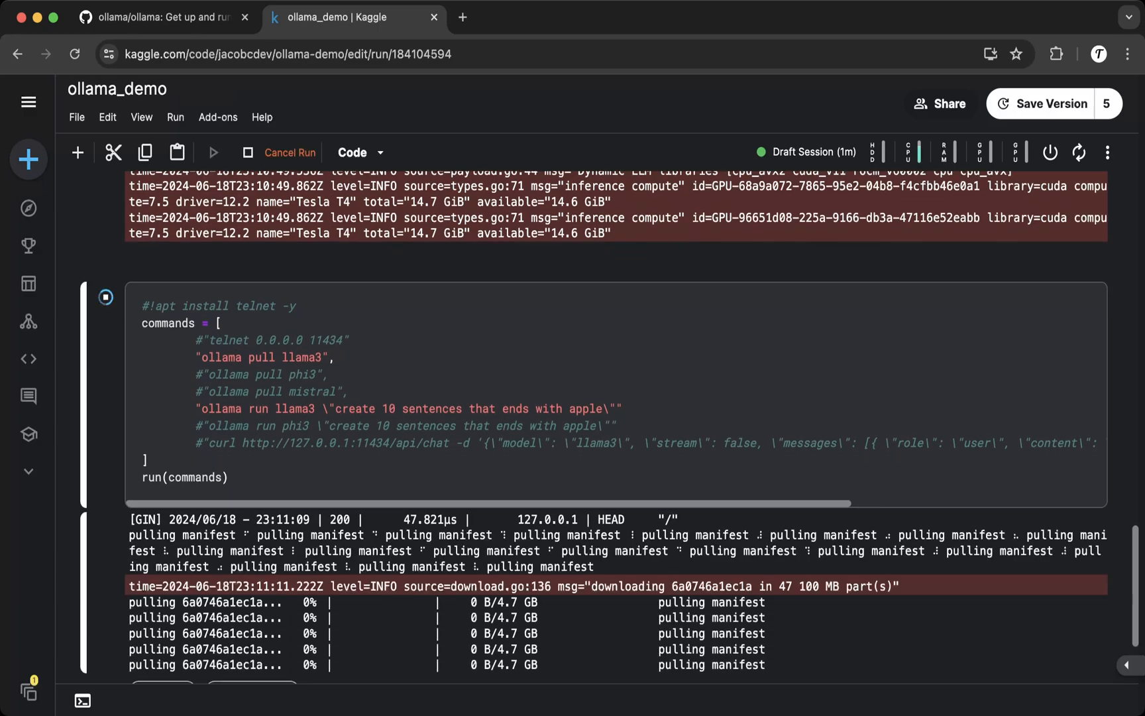
- Follow the 'ollama pull llama3' and 'ollama run llama3' output and highlight the ten generated apple sentences
{"action": "scroll", "scroll_direction": "down", "scroll_amount": 3}
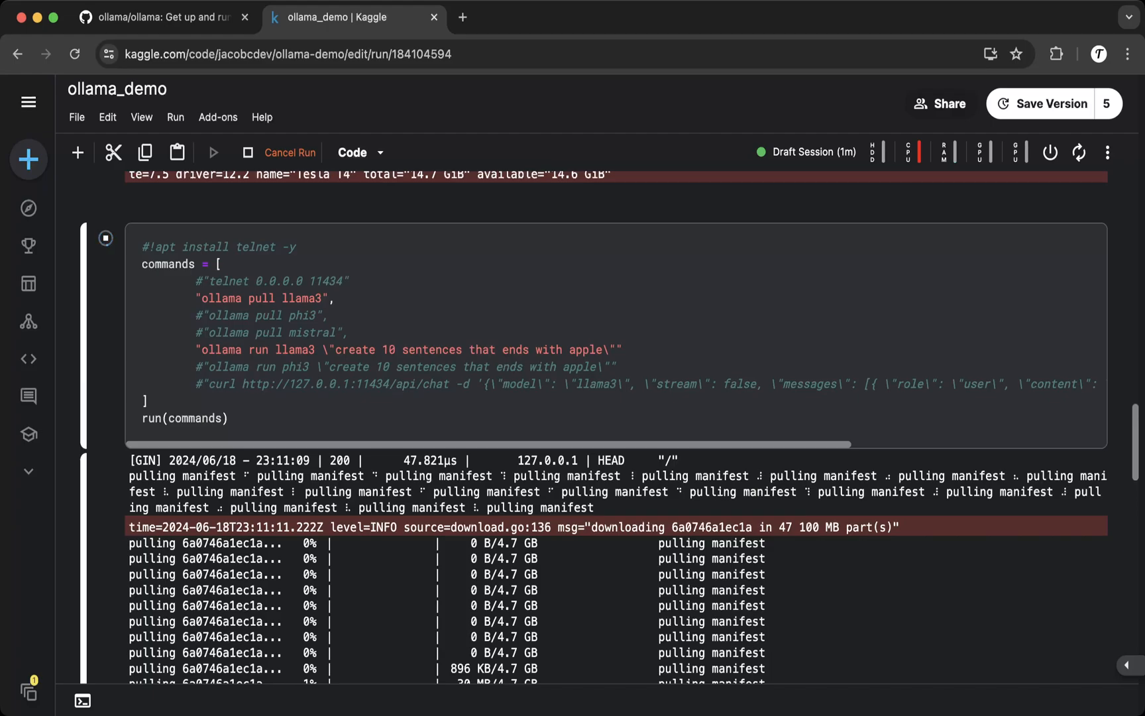
{"action": "scroll", "scroll_direction": "down", "scroll_amount": 3}
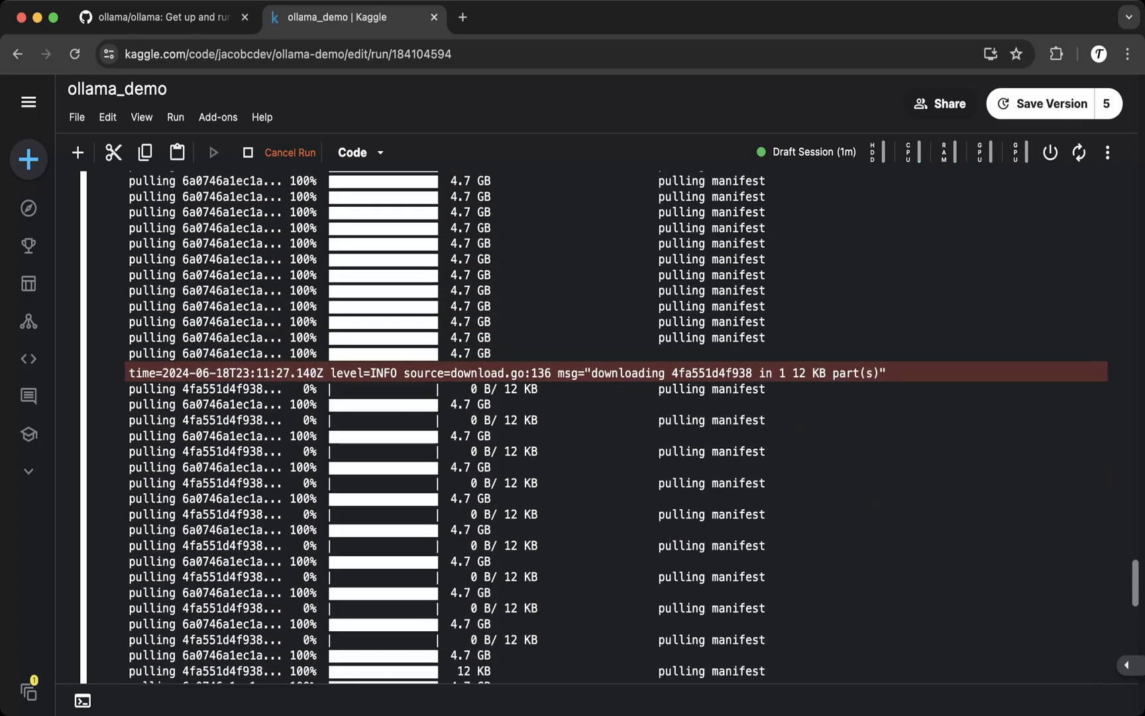
{"action": "scroll", "scroll_direction": "down", "scroll_amount": 3}
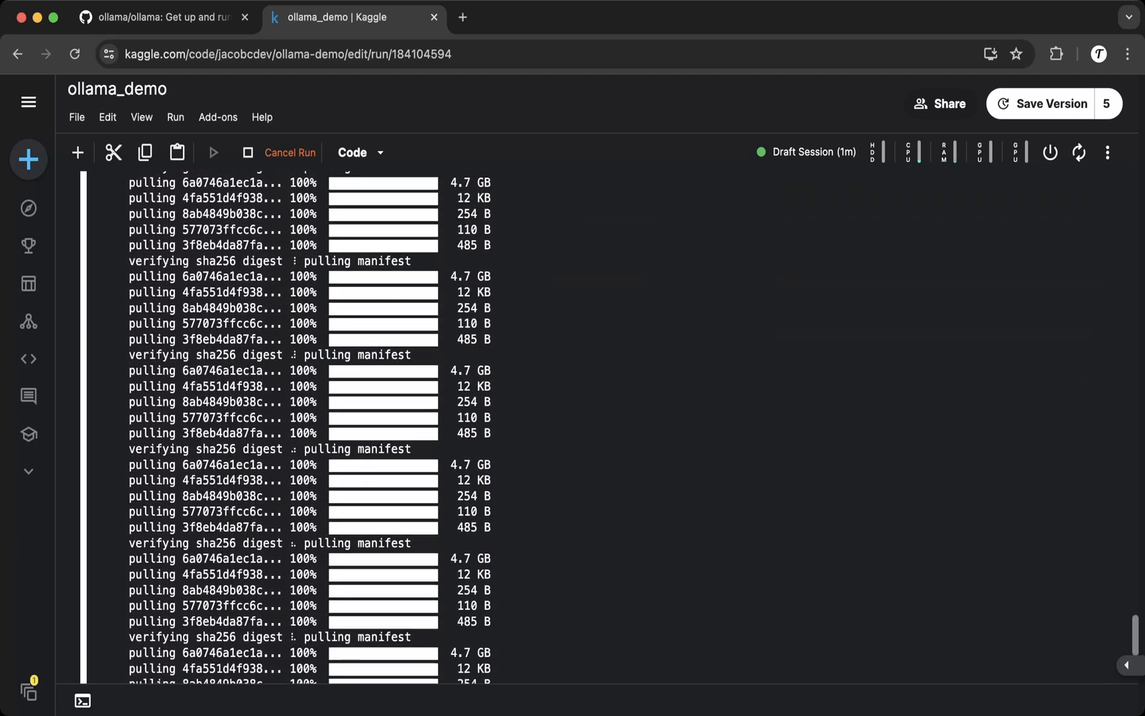
{"action": "scroll", "scroll_direction": "down", "scroll_amount": 3}
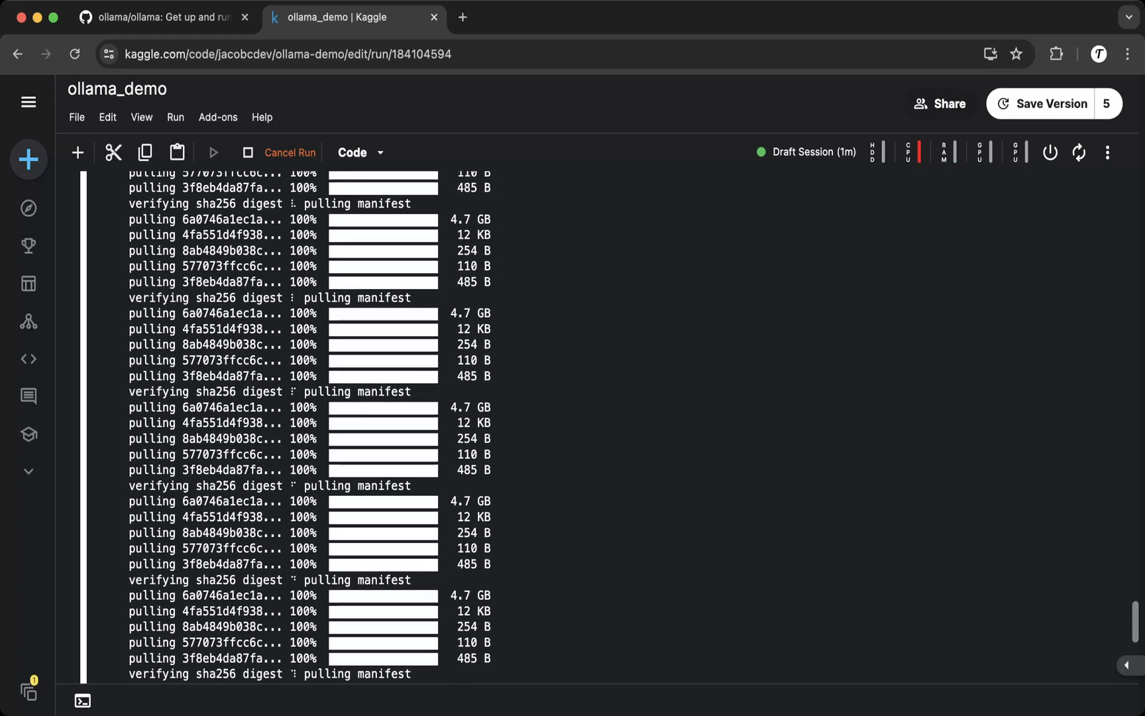
{"action": "scroll", "scroll_direction": "down", "scroll_amount": 3}
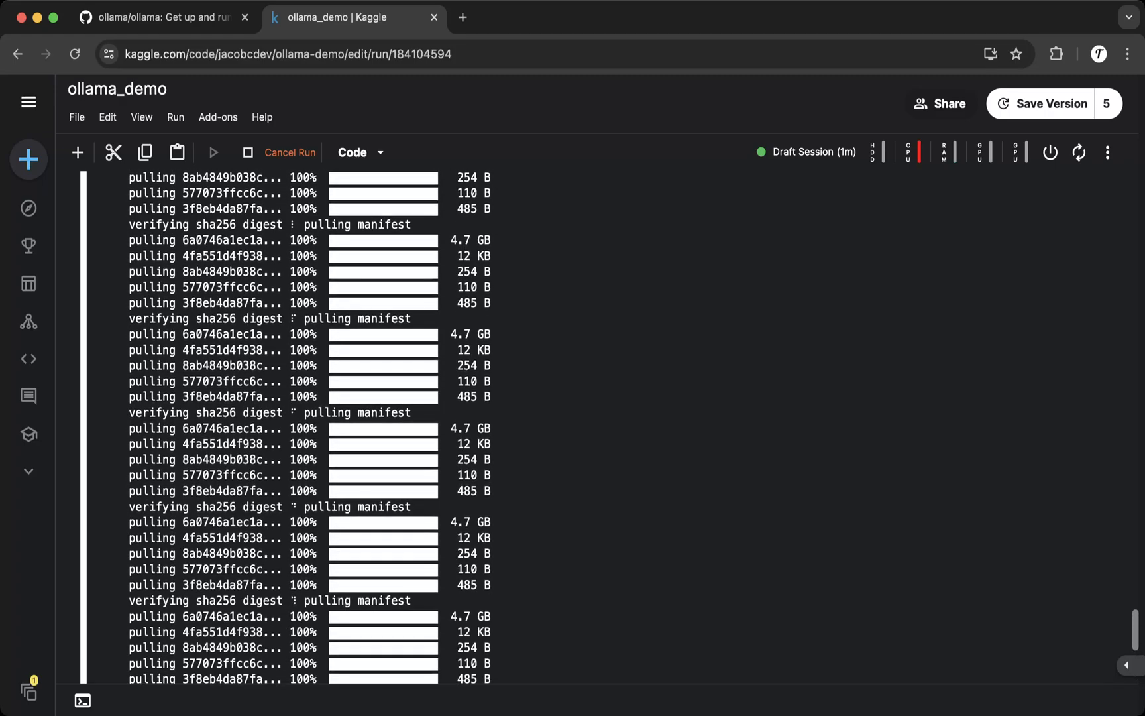
{"action": "scroll", "scroll_direction": "down", "scroll_amount": 3}
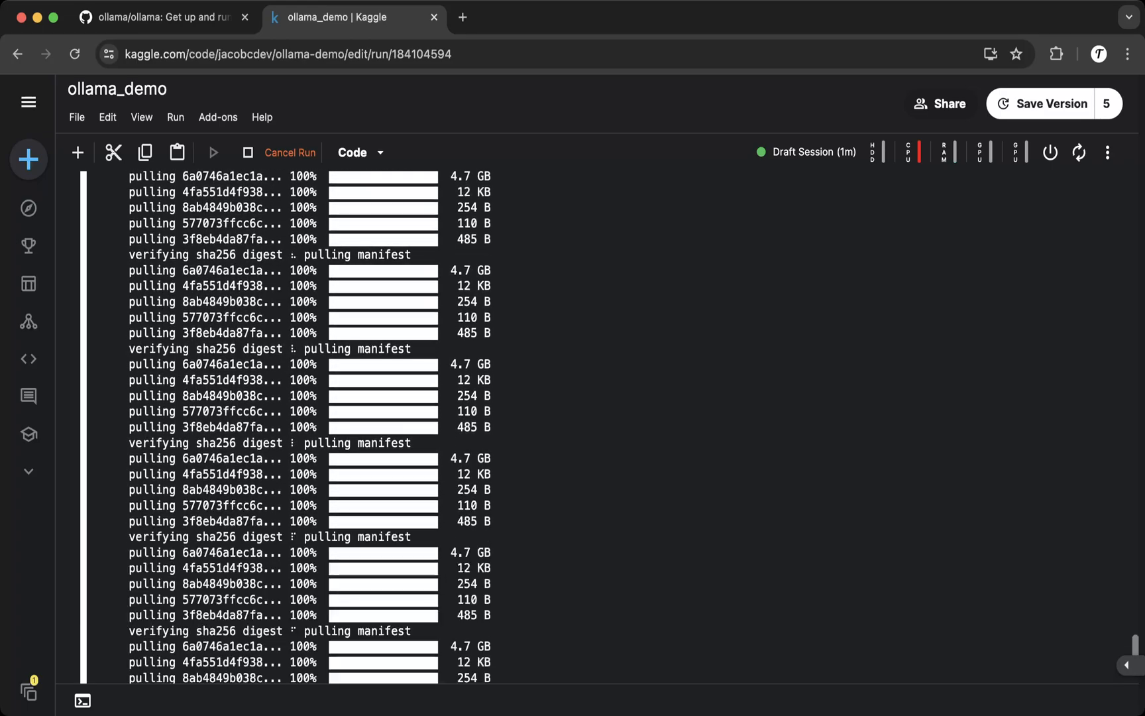
{"action": "scroll", "scroll_direction": "down", "scroll_amount": 3}
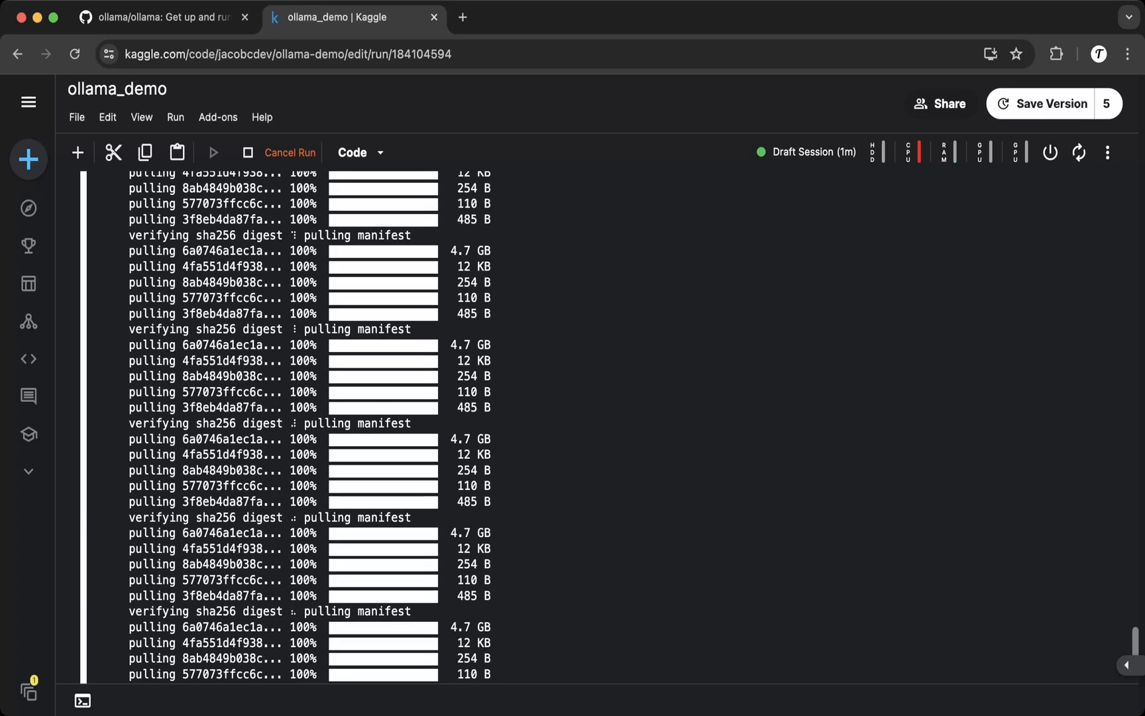
{"action": "scroll", "scroll_direction": "down", "scroll_amount": 3}
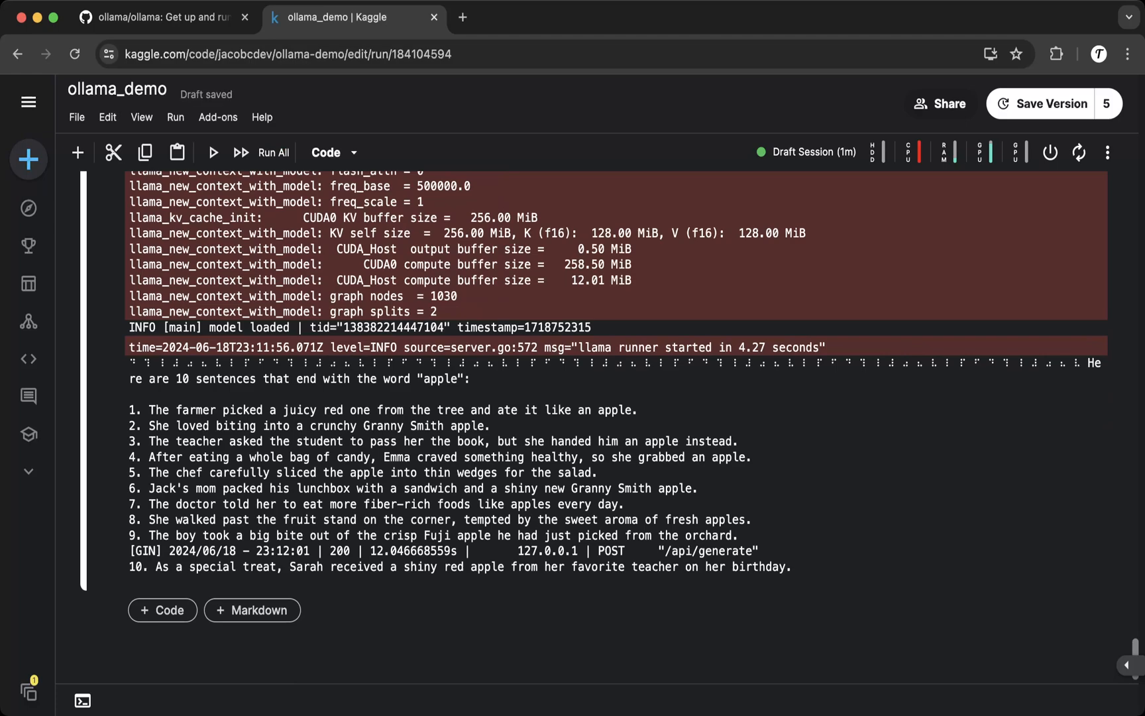
{"action": "left_click_drag", "start_coordinate": [132, 410], "coordinate": [799, 585]}
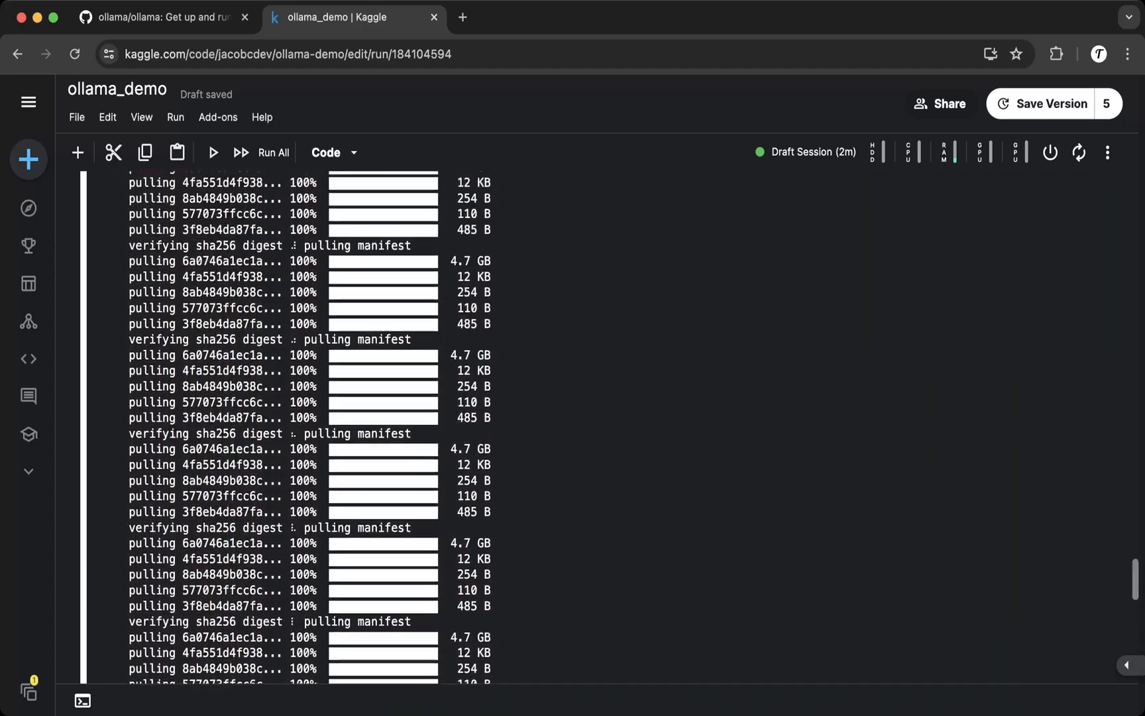
- Comment out the llama3 pull line with '#' and re-run the cell so only the curl /api/chat request is sent
{"action": "scroll", "scroll_direction": "down", "scroll_amount": 3}
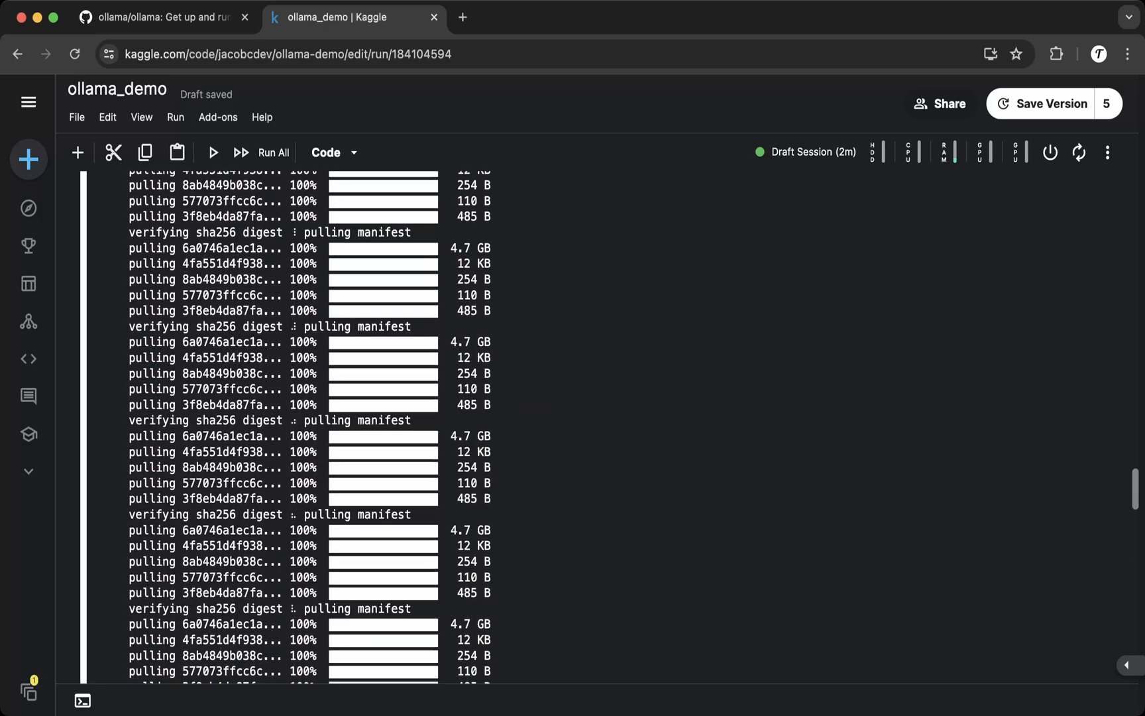
{"action": "scroll", "scroll_direction": "down", "scroll_amount": 3}
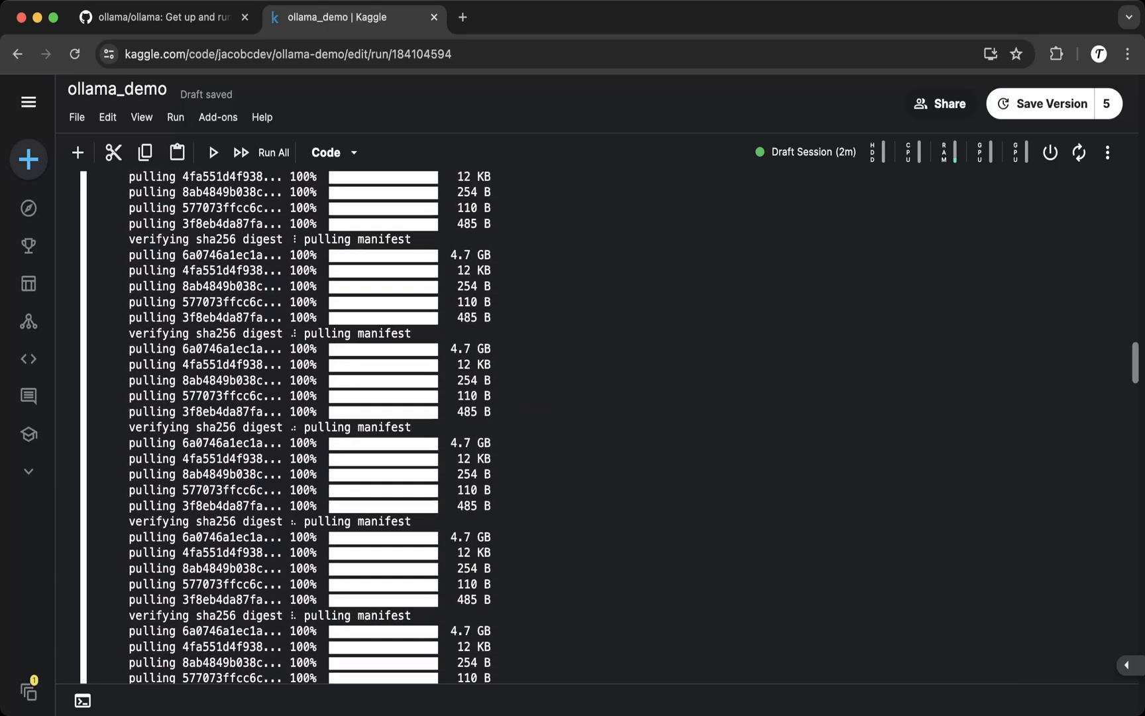
{"action": "scroll", "scroll_direction": "down", "scroll_amount": 3}
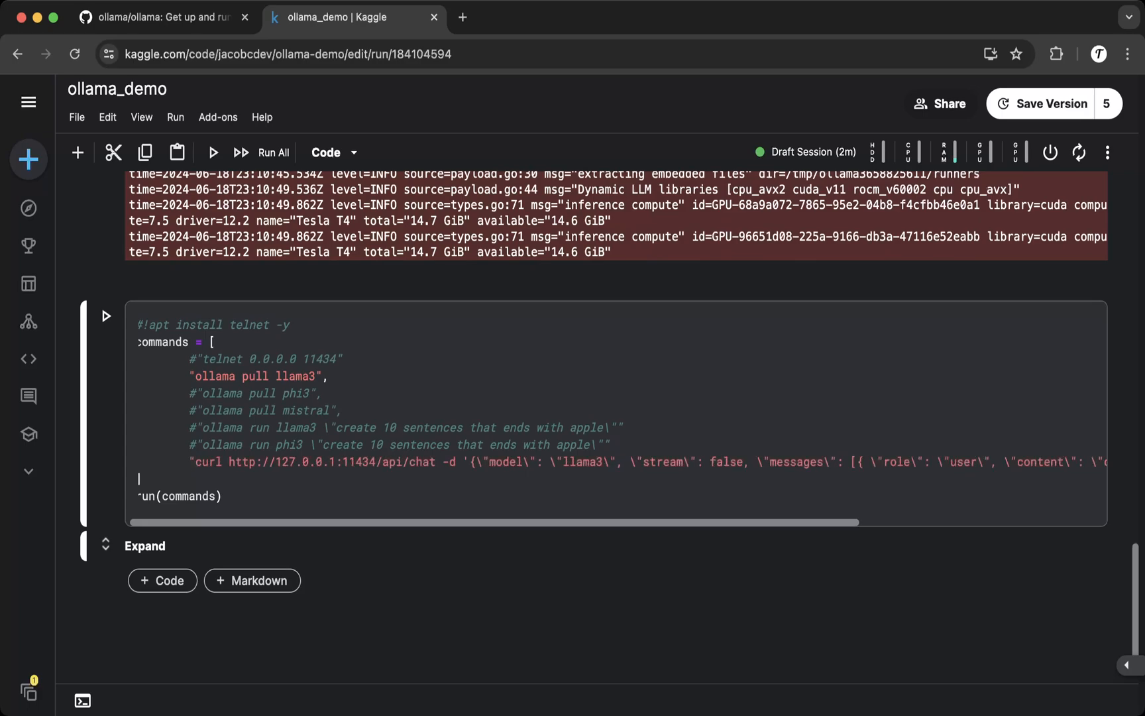
{"action": "double_click", "coordinate": [349, 461]}
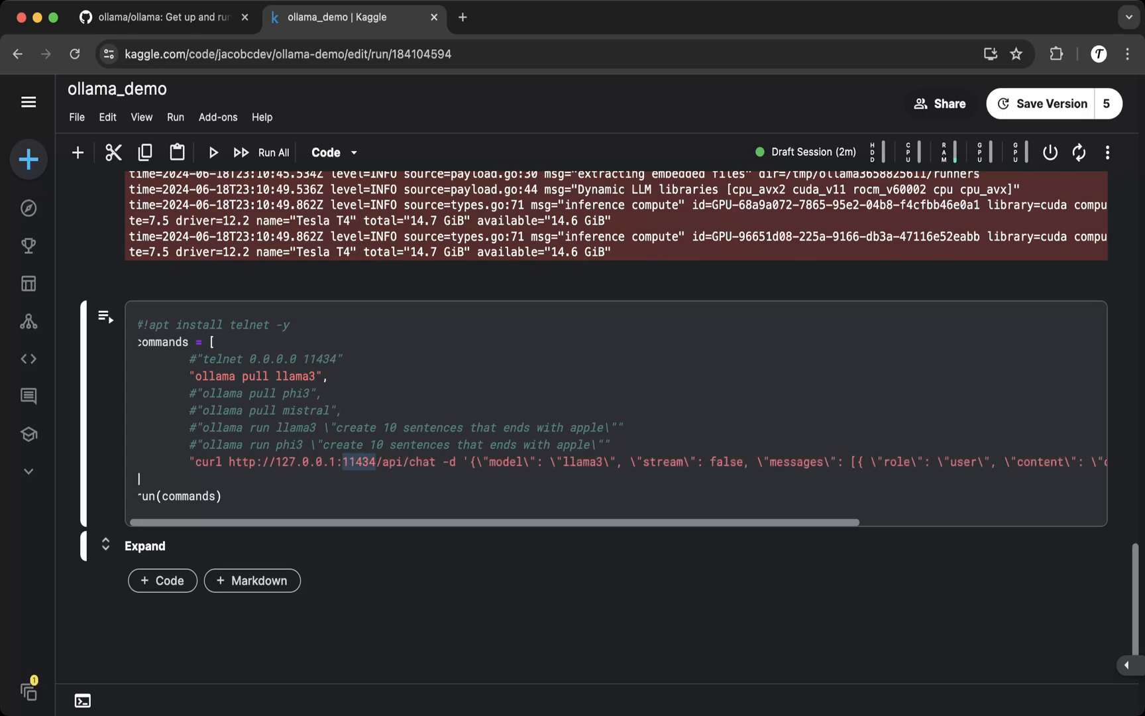
{"action": "left_click", "coordinate": [392, 461]}
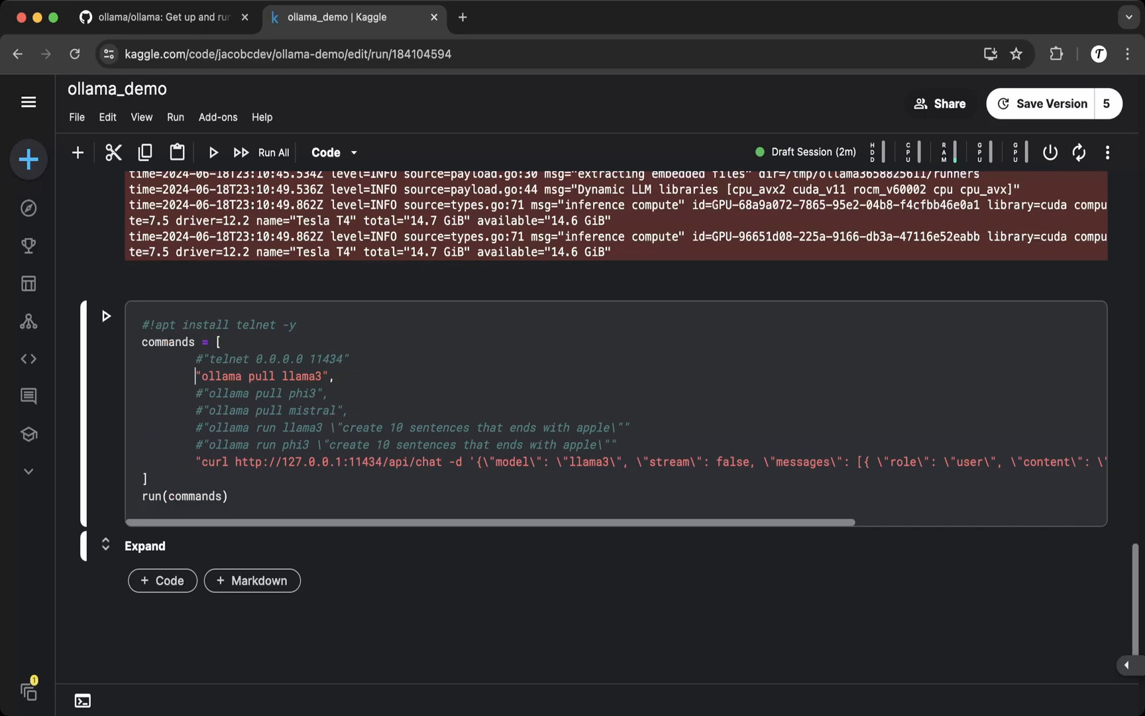
{"action": "type", "text": "#"}
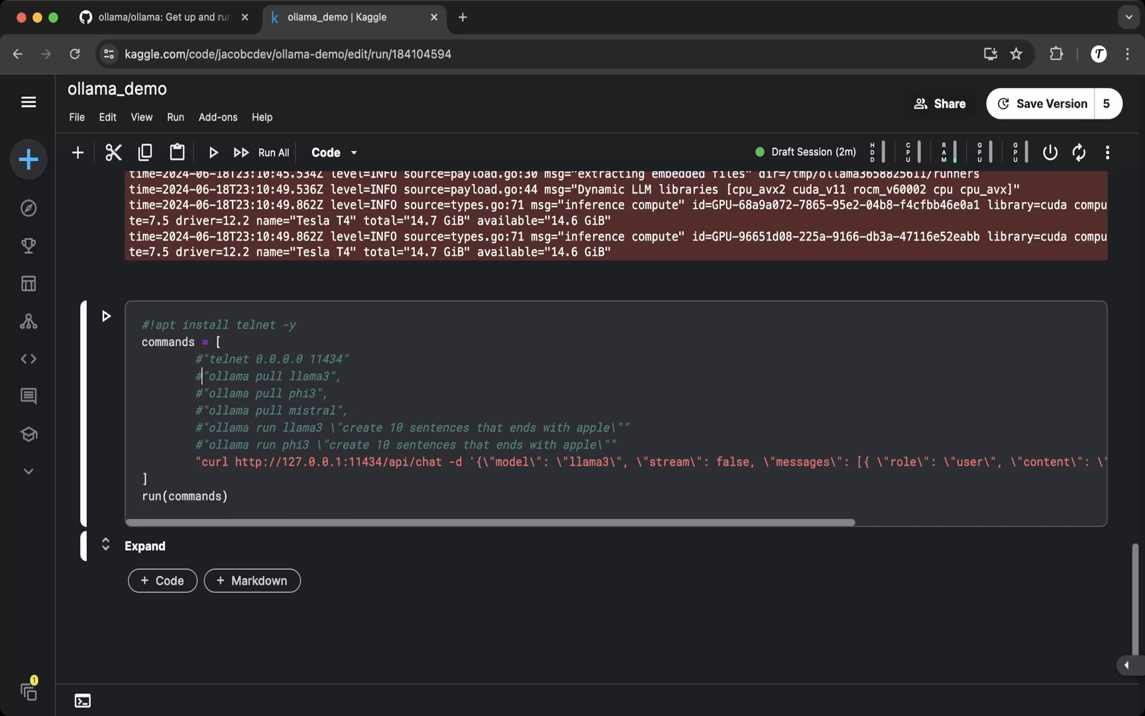
{"action": "left_click", "coordinate": [212, 152]}
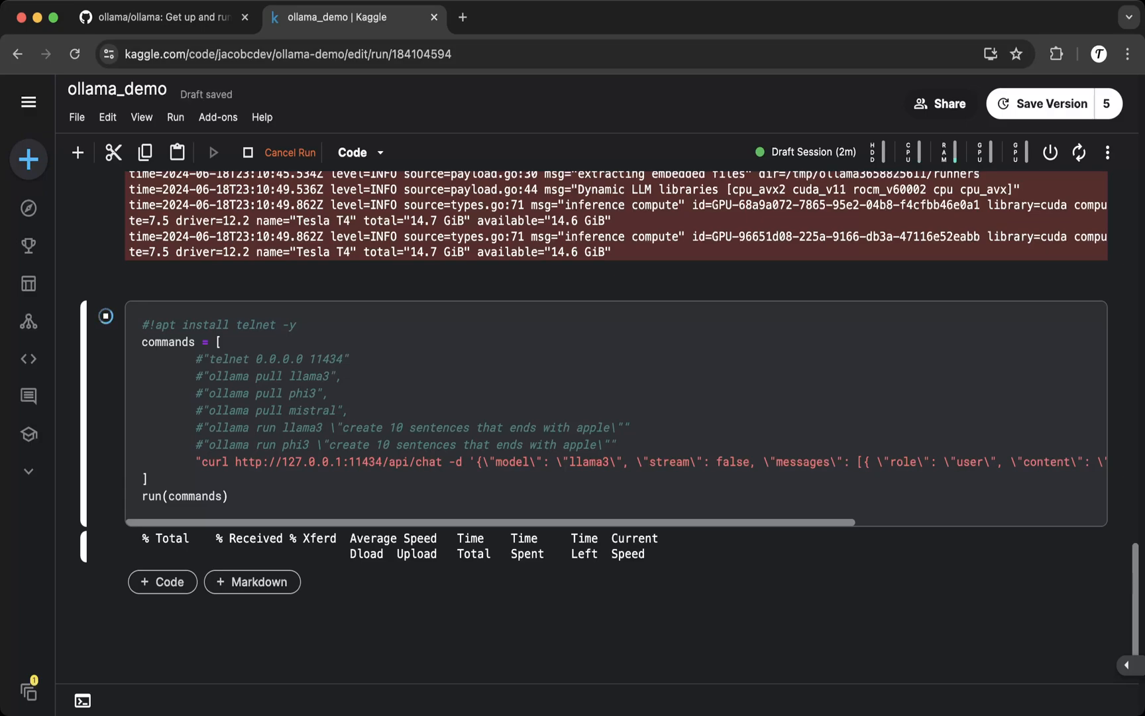
- After llama3's JSON reply with ten apple sentences arrives, stop the draft session from the power icon
{"action": "left_click", "coordinate": [104, 316]}
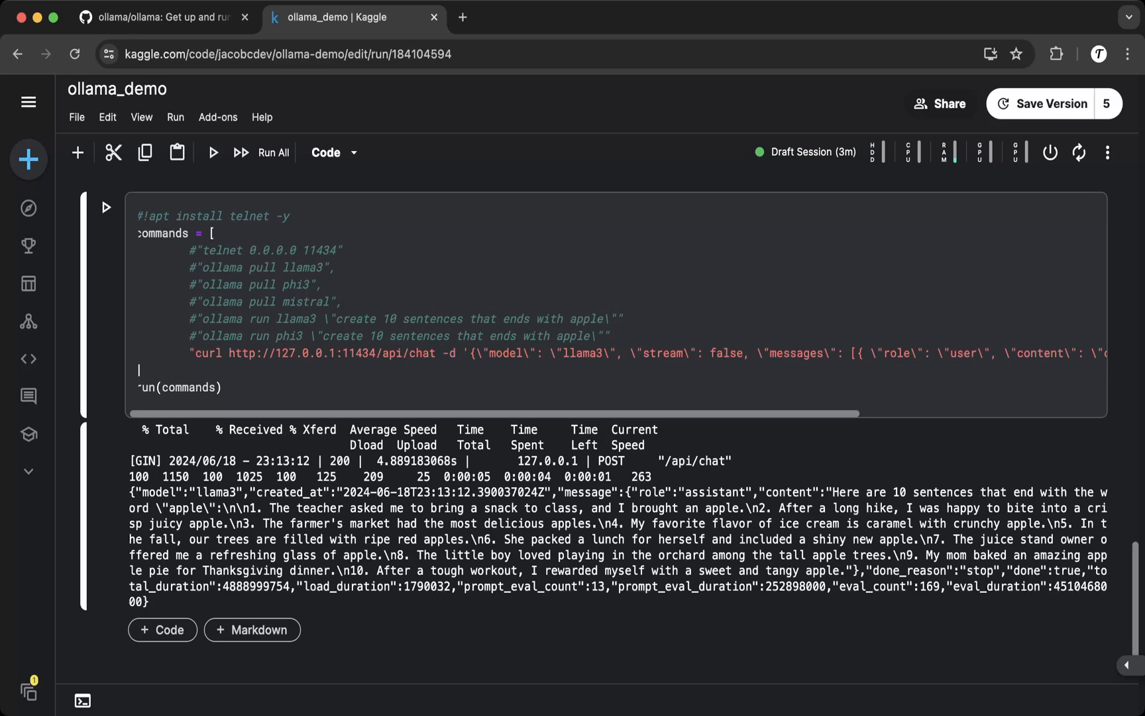
{"action": "mouse_move", "coordinate": [1049, 153]}
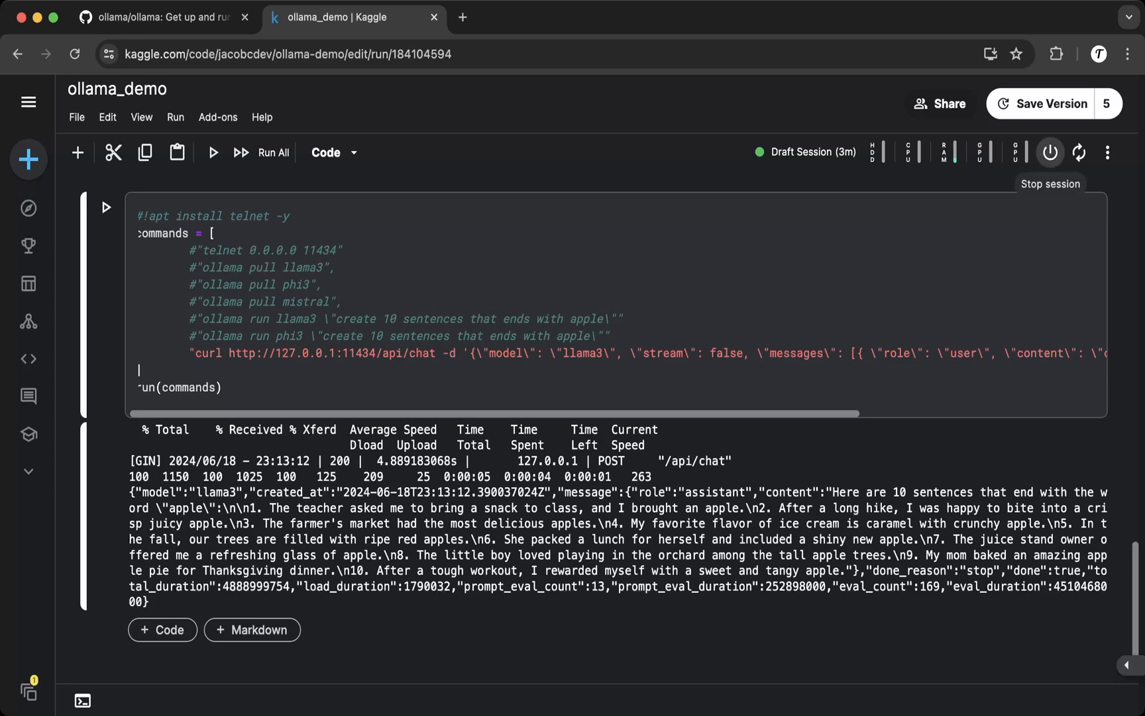
{"action": "left_click", "coordinate": [1106, 153]}
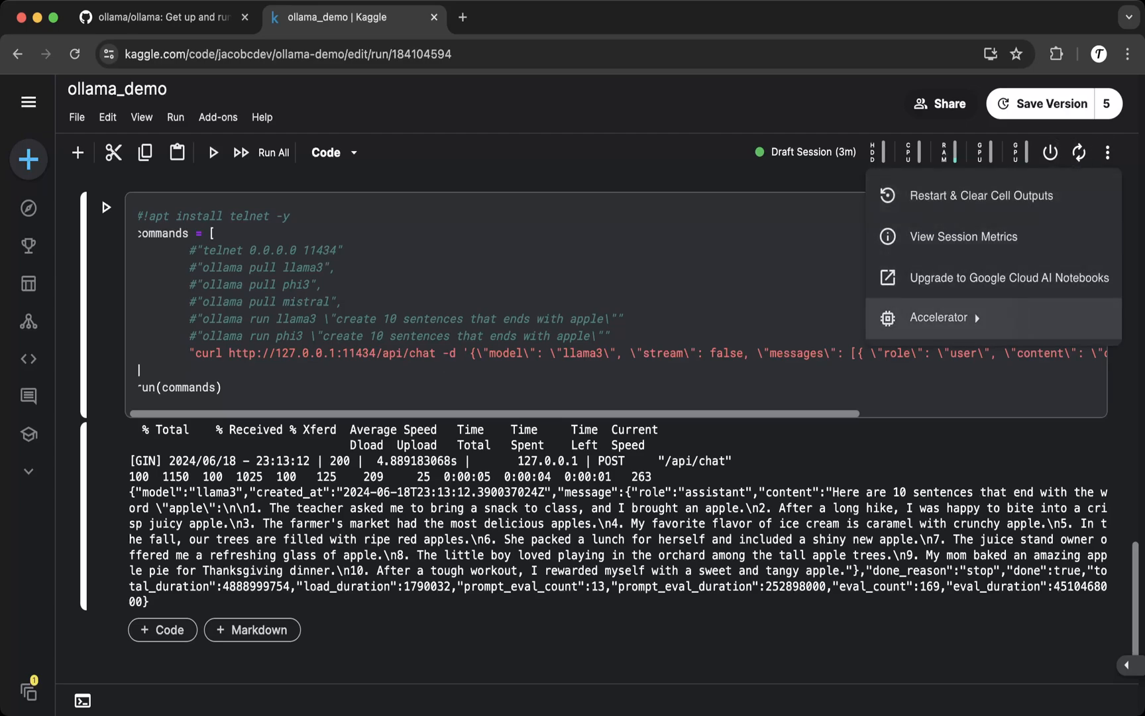
{"action": "left_click", "coordinate": [940, 317]}
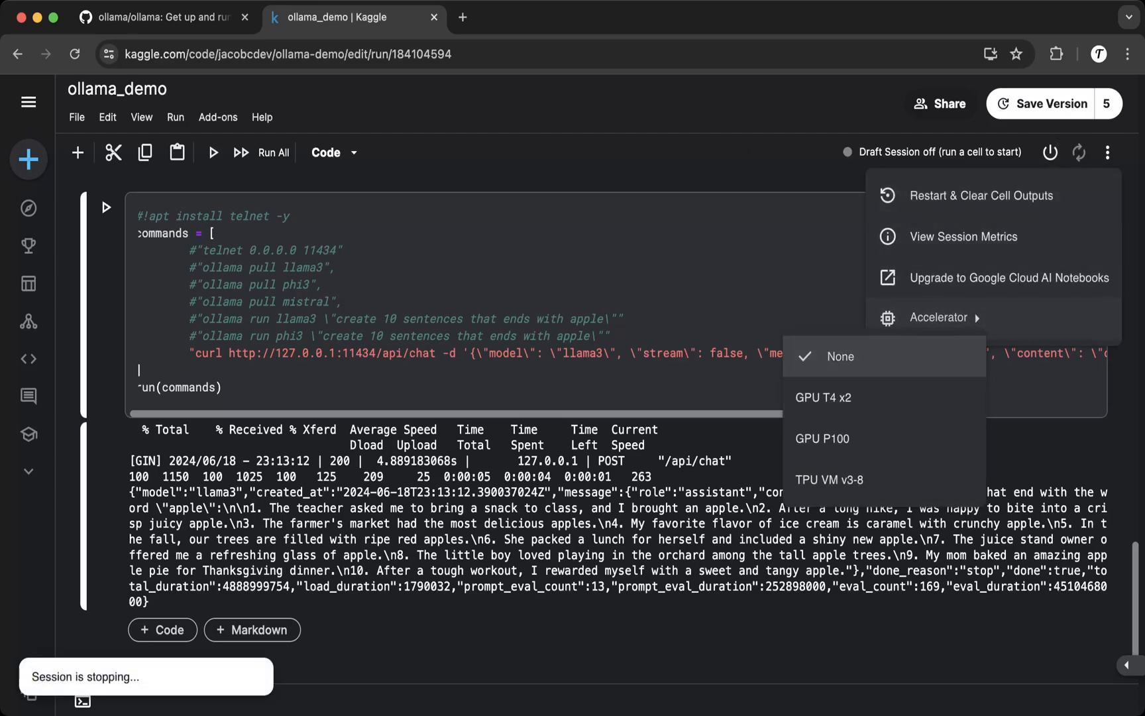